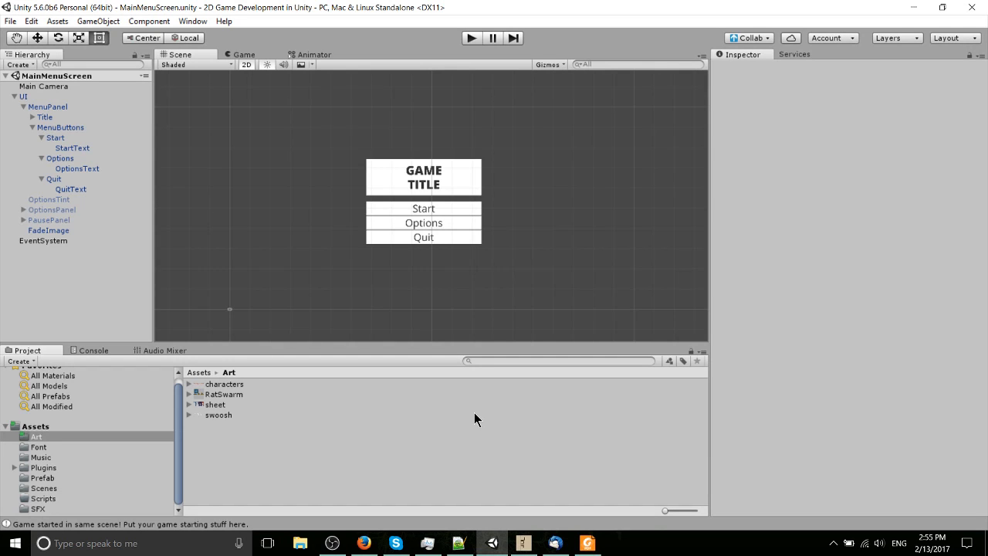
mouse_move(460, 318)
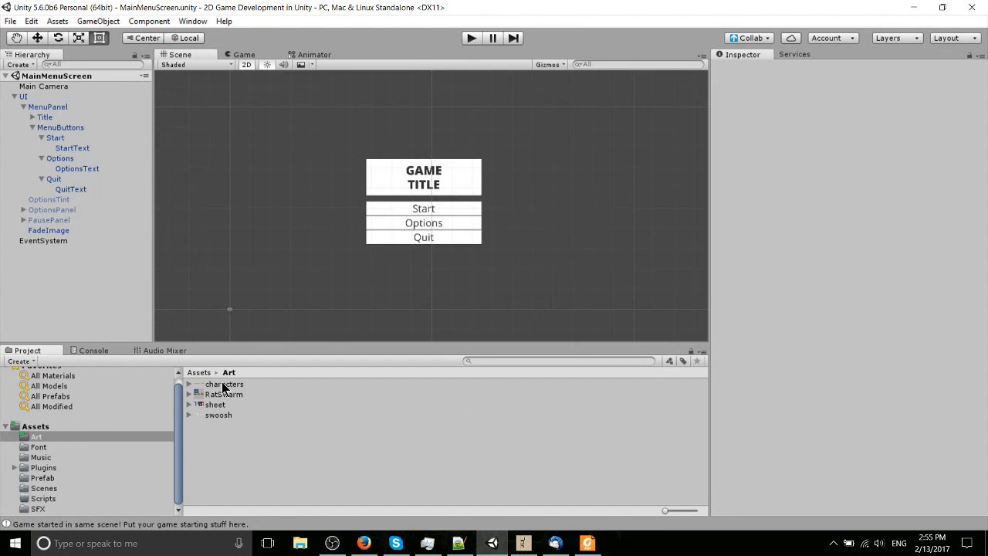
mouse_move(232, 388)
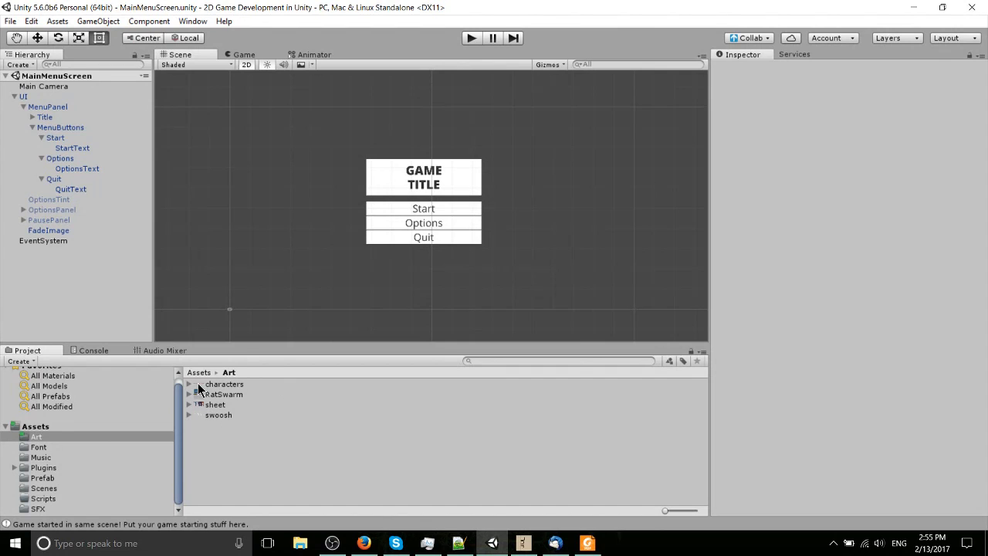
Review the import settings of the characters, RatSwarm, sheet and swoosh textures in the Art folder.
left_click(223, 382)
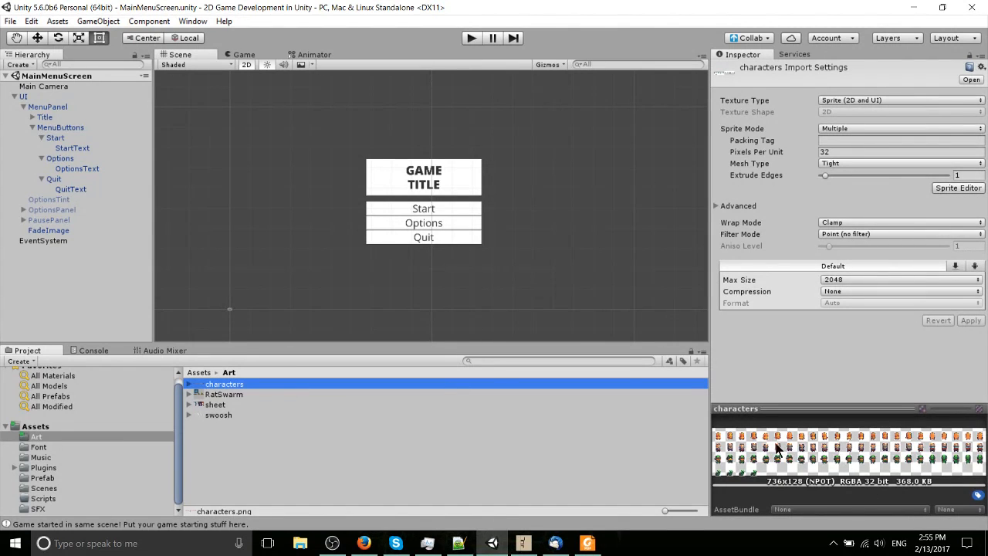
mouse_move(794, 457)
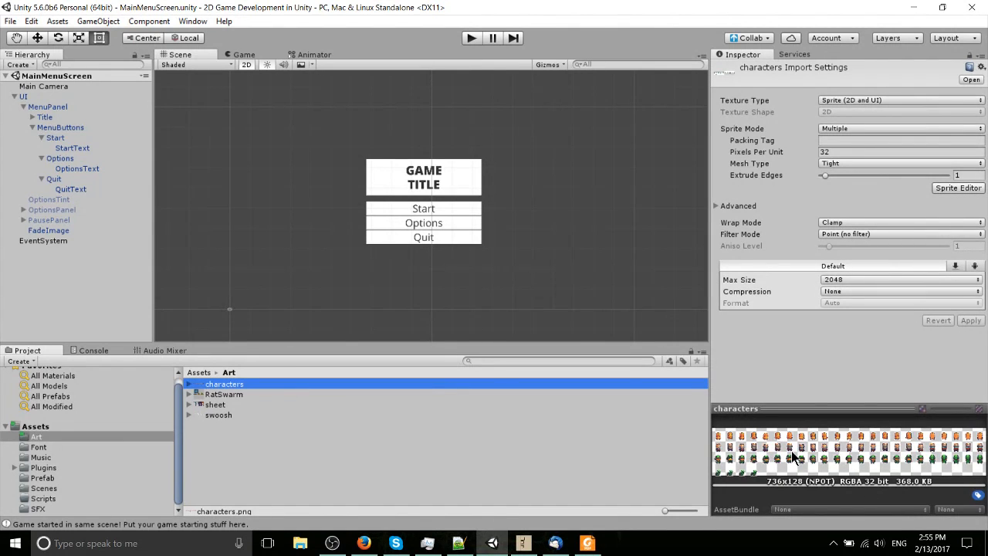
left_click(224, 395)
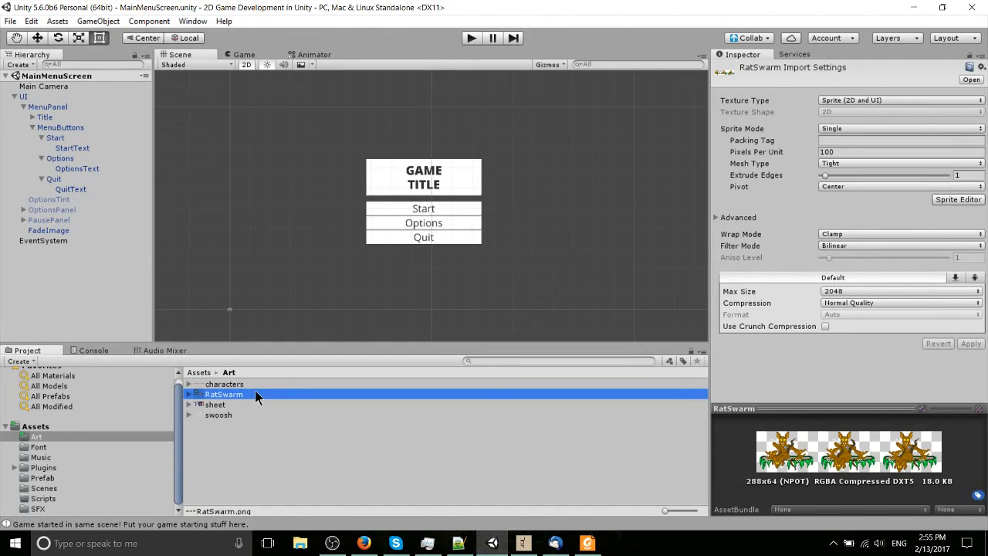
mouse_move(216, 401)
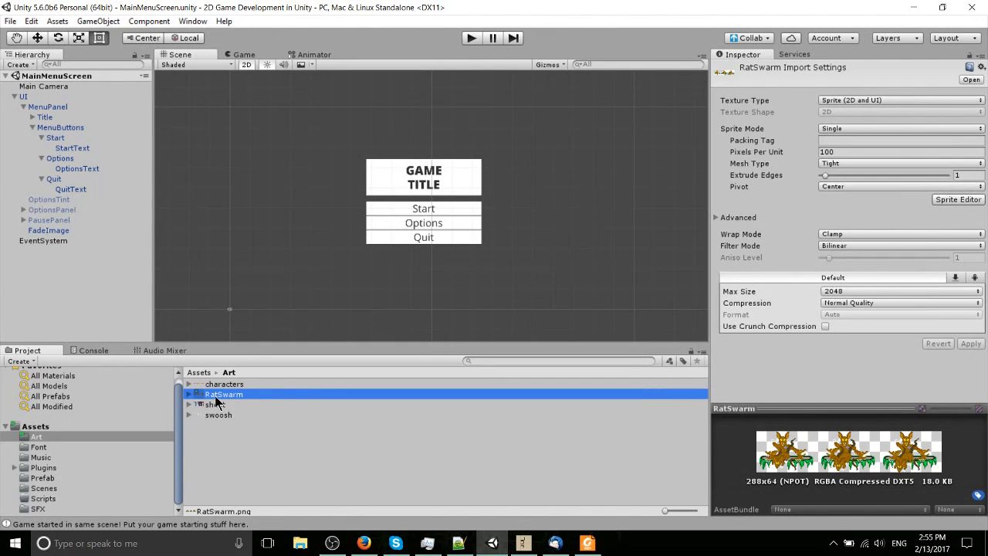
left_click(217, 404)
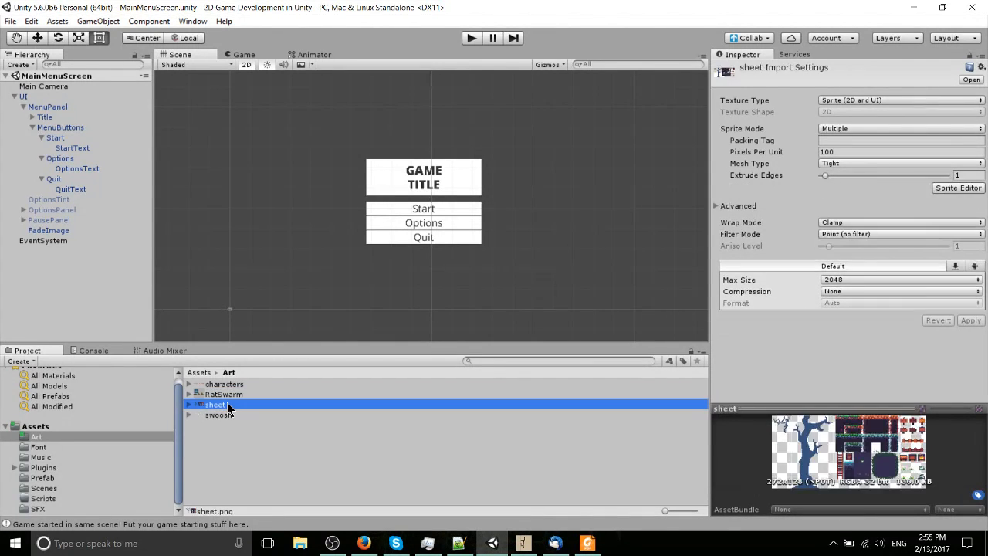
left_click(219, 413)
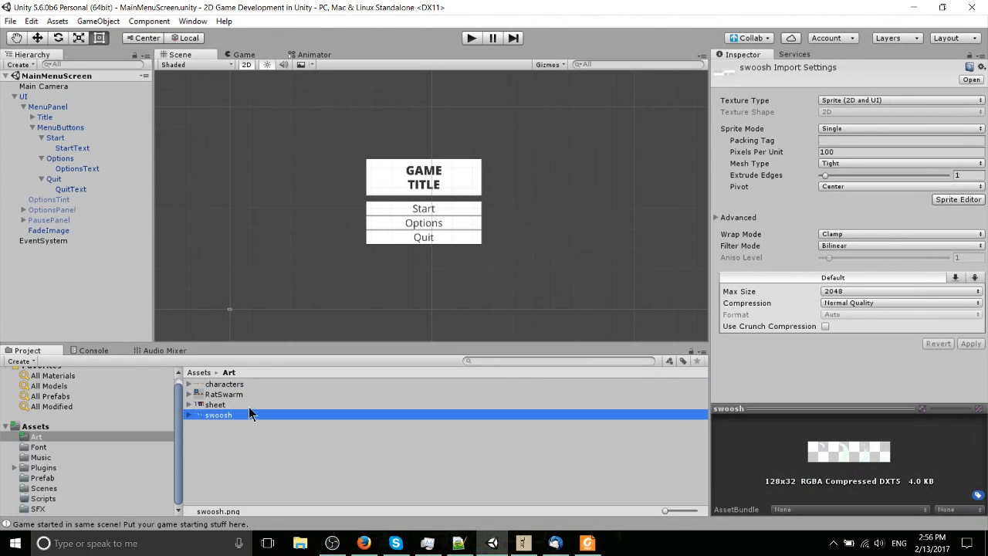
Compare the characters and RatSwarm sheet settings again, ending on RatSwarm.
left_click(224, 383)
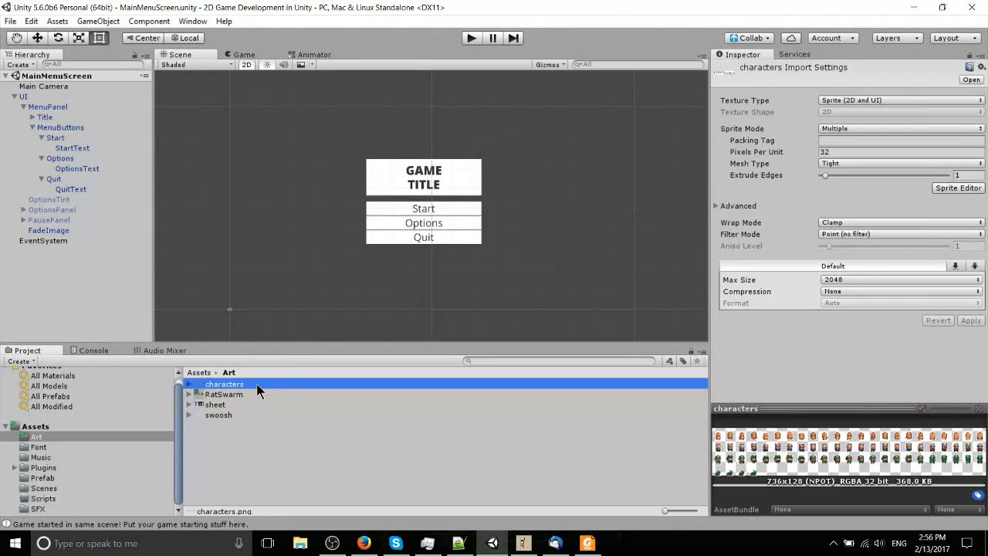
left_click(224, 395)
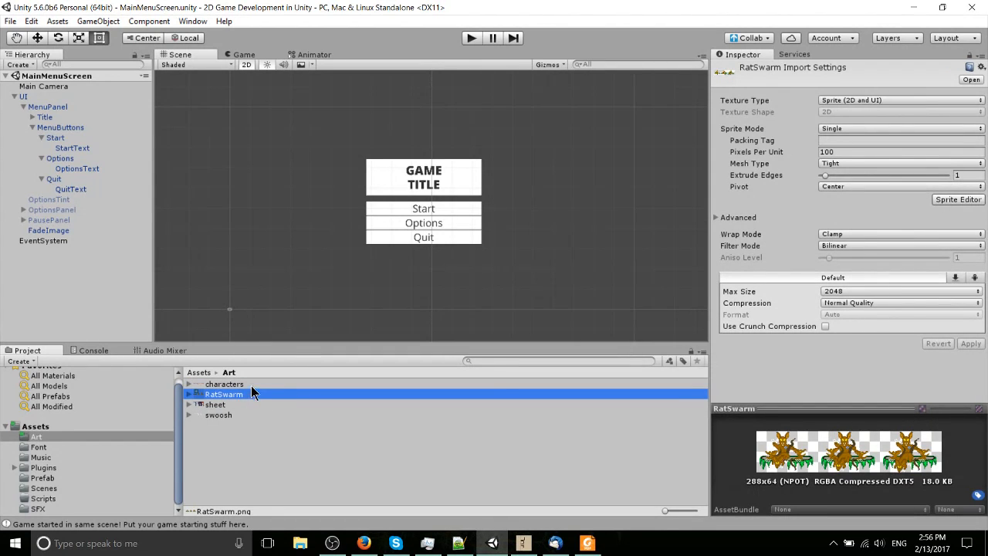
left_click(224, 382)
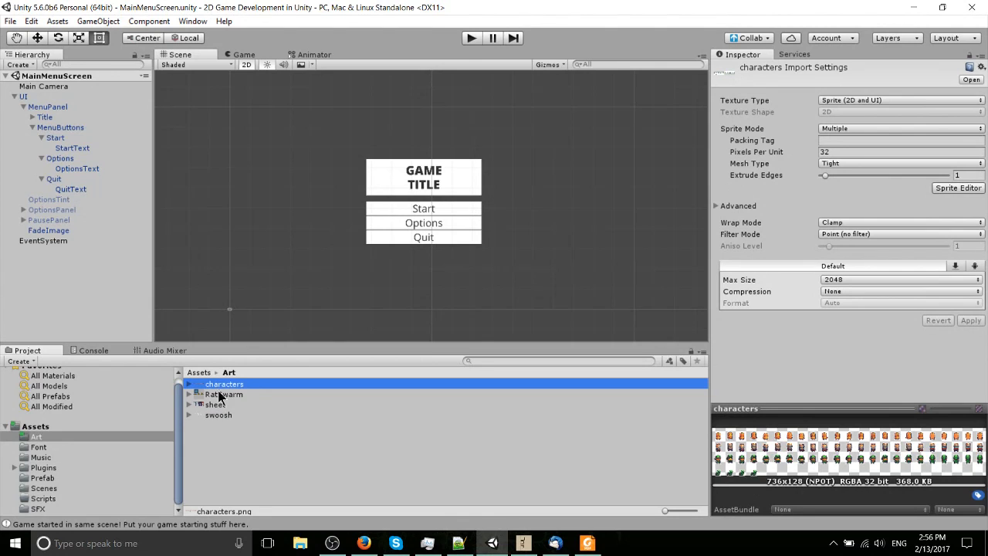
left_click(225, 393)
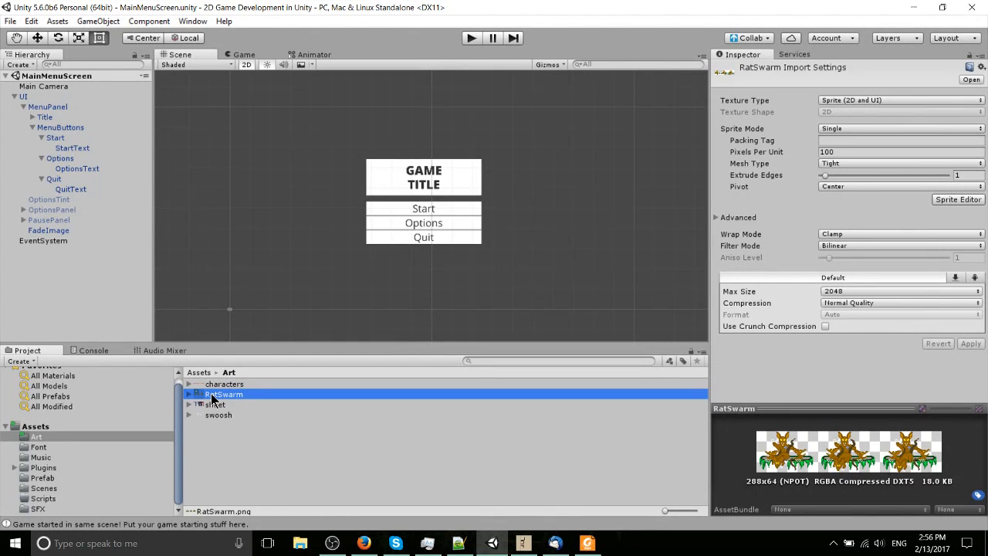
mouse_move(781, 89)
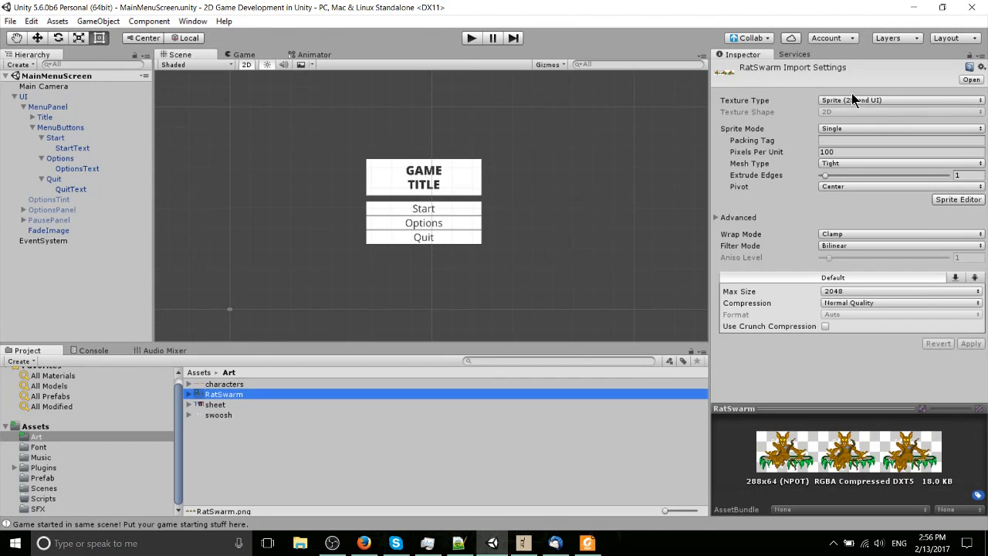
mouse_move(877, 109)
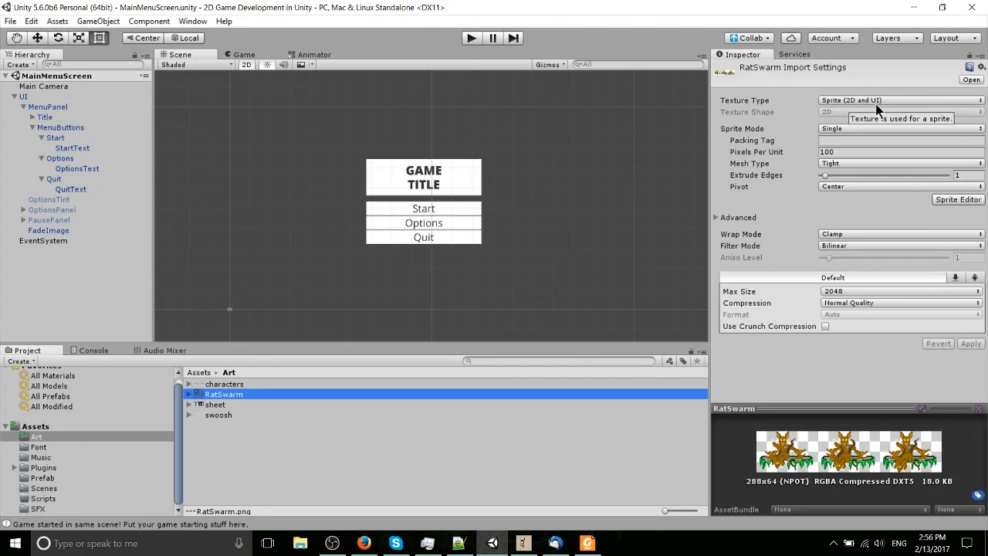
mouse_move(774, 147)
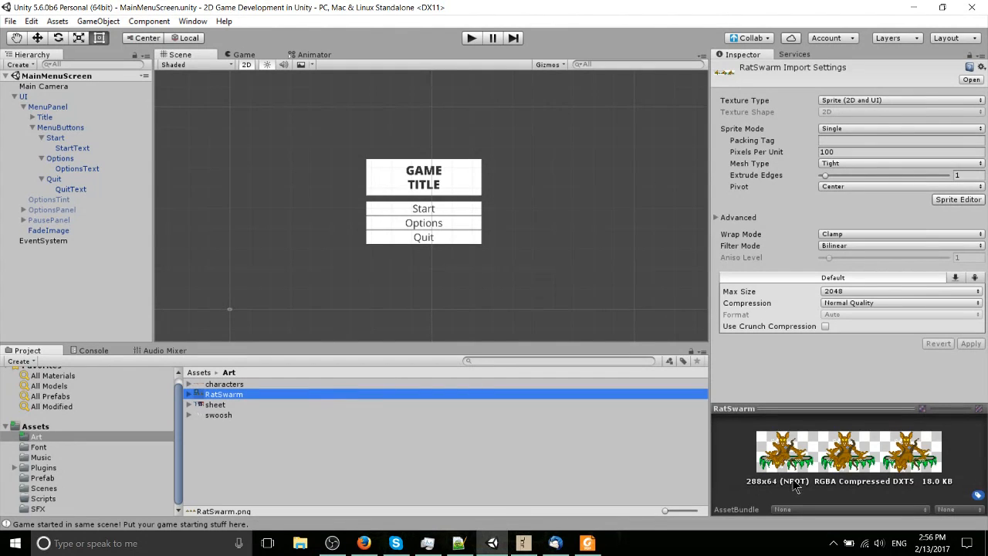
mouse_move(846, 454)
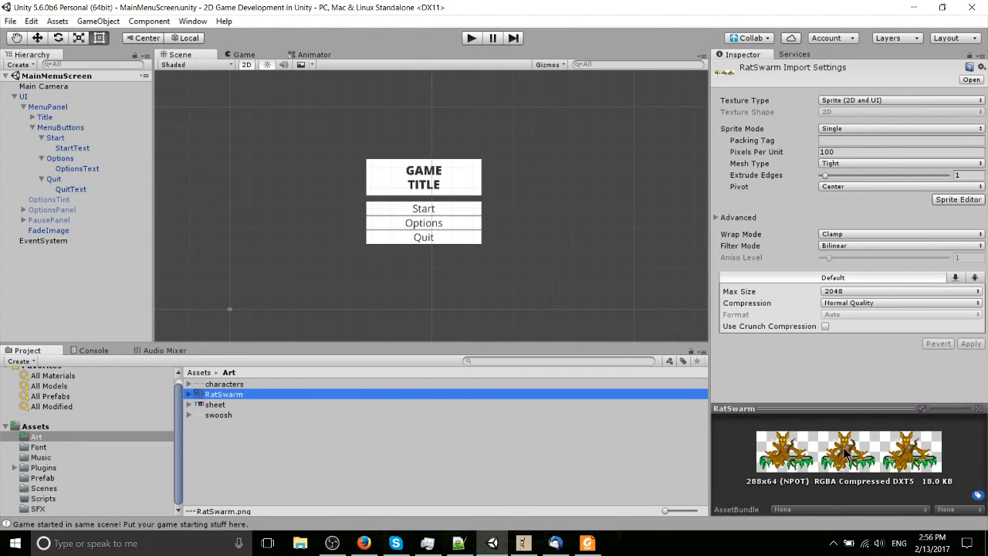
mouse_move(916, 455)
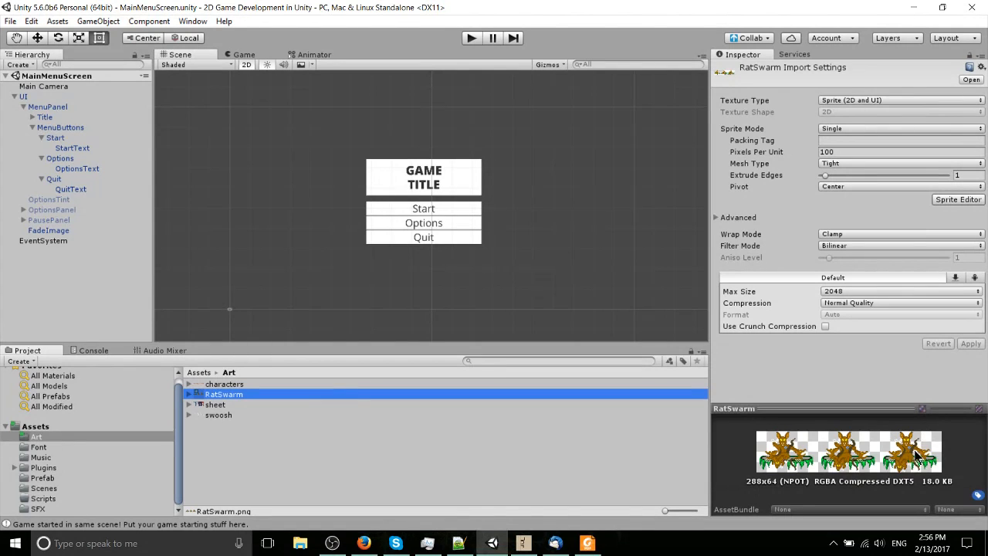
mouse_move(819, 457)
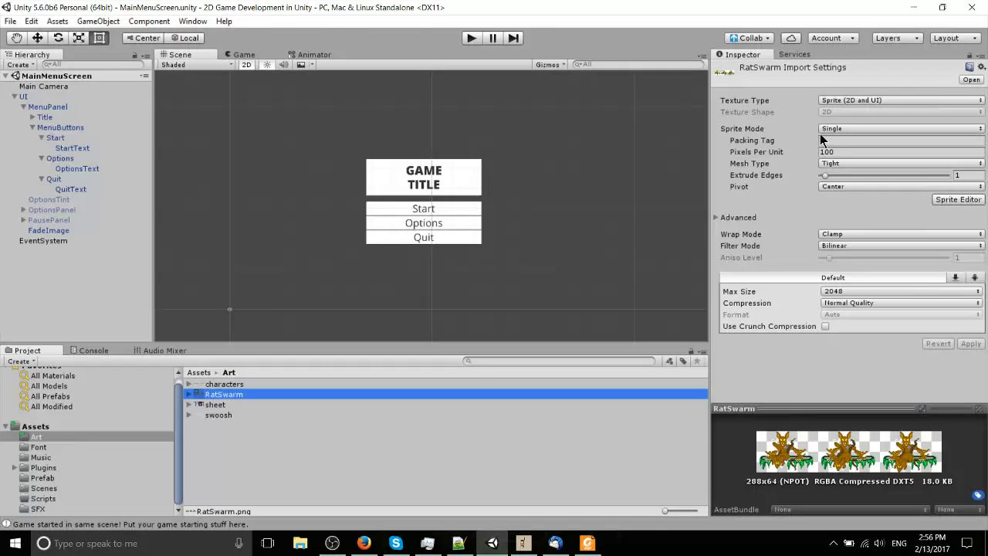
Switch RatSwarm's Sprite Mode to Multiple and enter 32 for Pixels Per Unit.
left_click(898, 128)
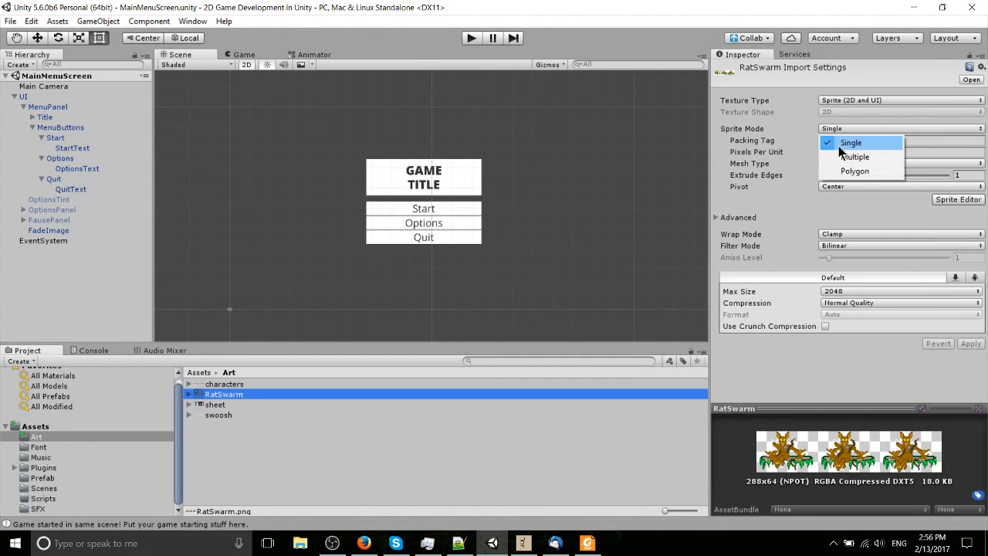
left_click(855, 157)
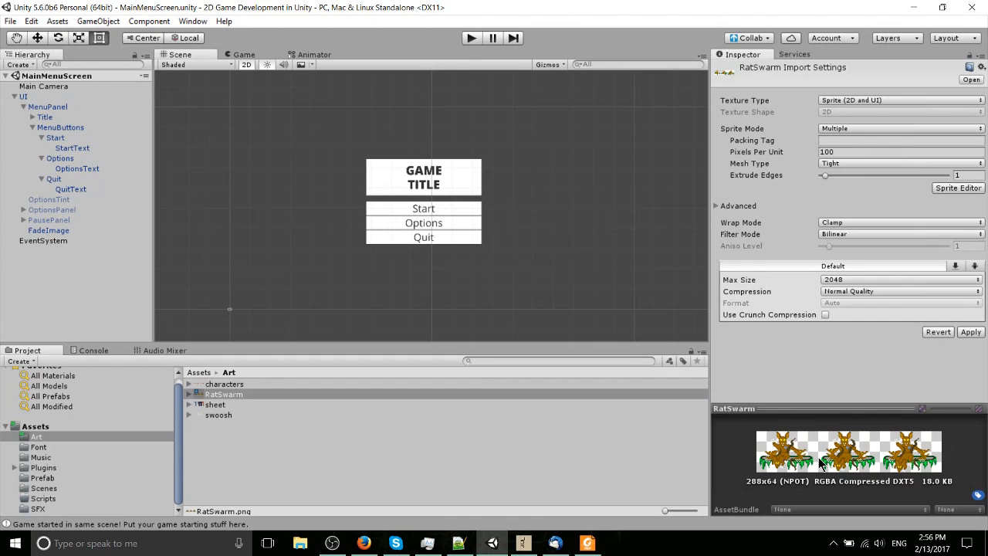
mouse_move(867, 213)
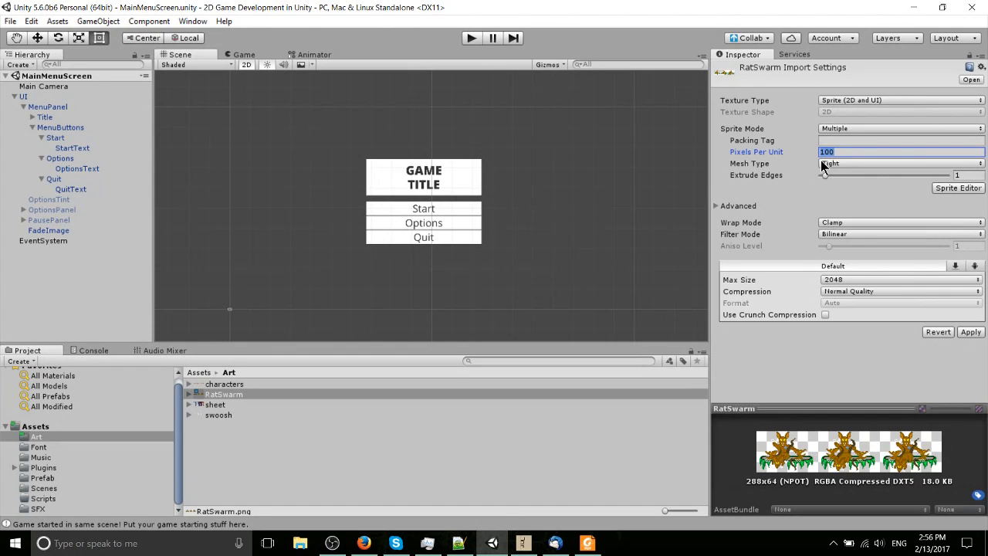
mouse_move(799, 158)
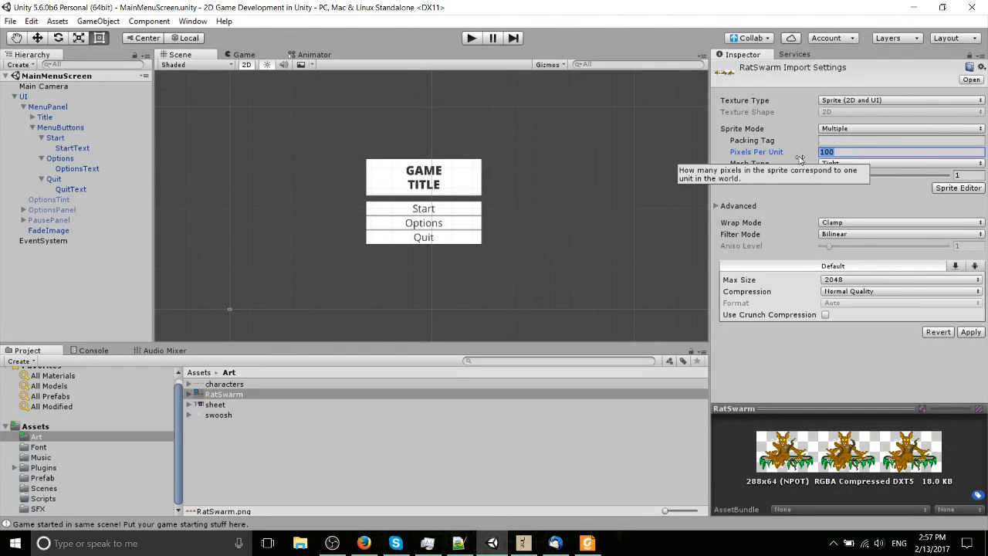
left_click(24, 96)
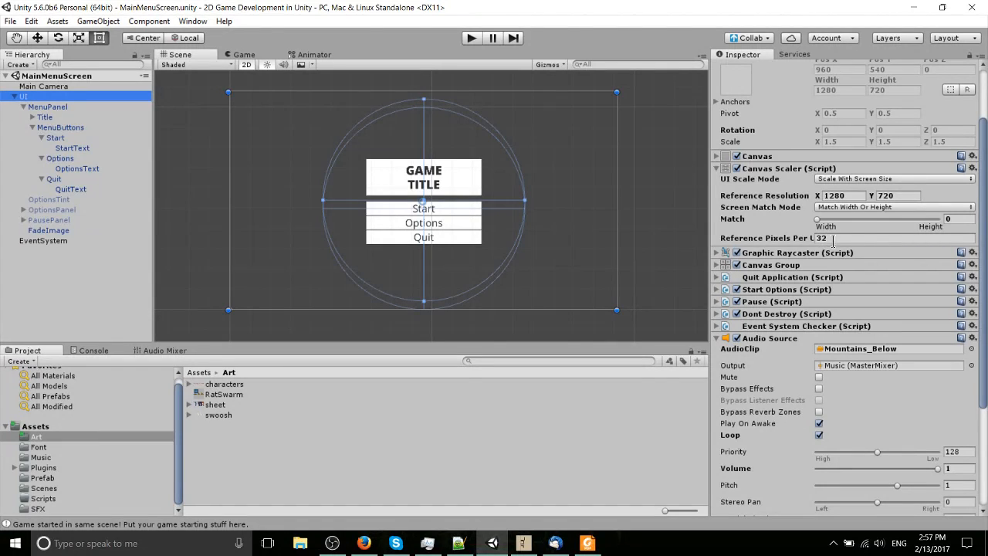
left_click(224, 394)
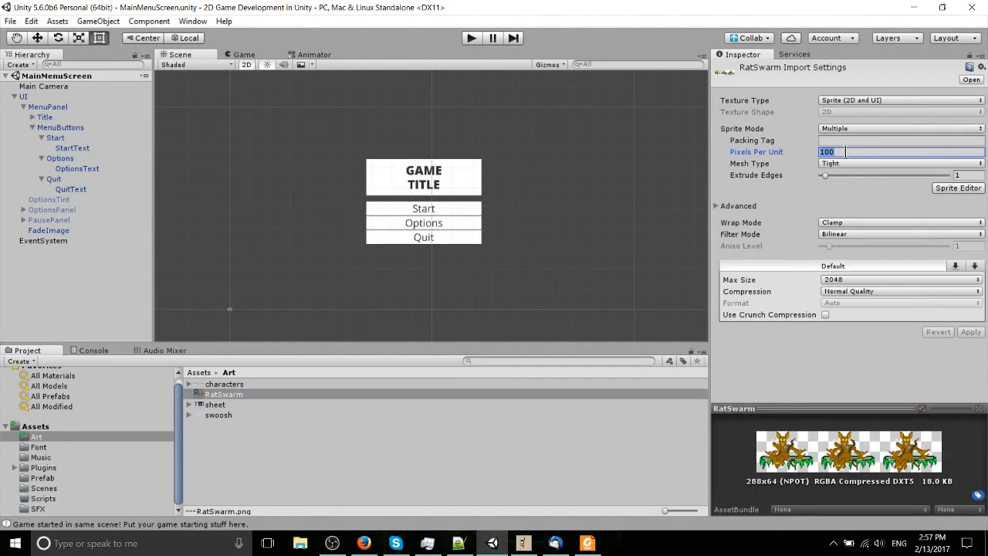
type("32")
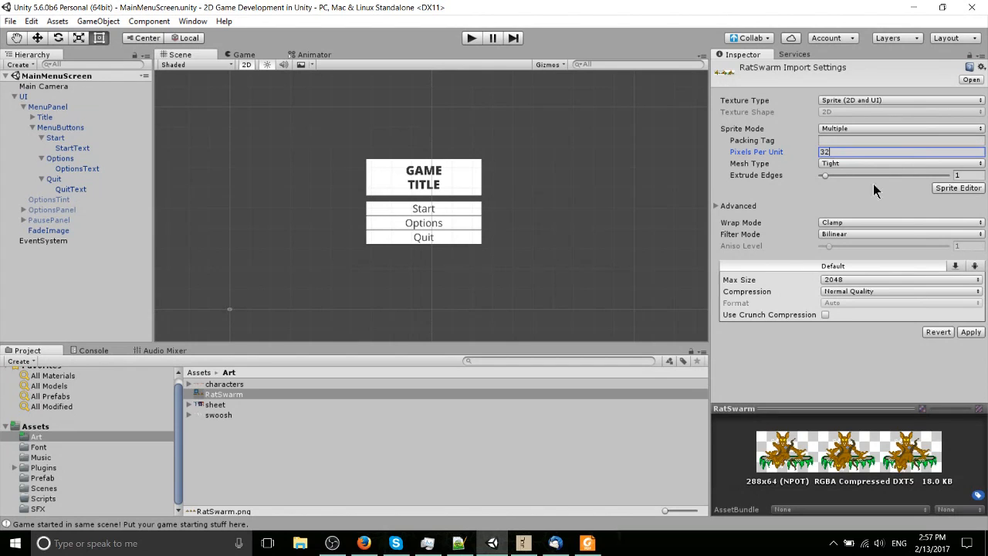
mouse_move(830, 176)
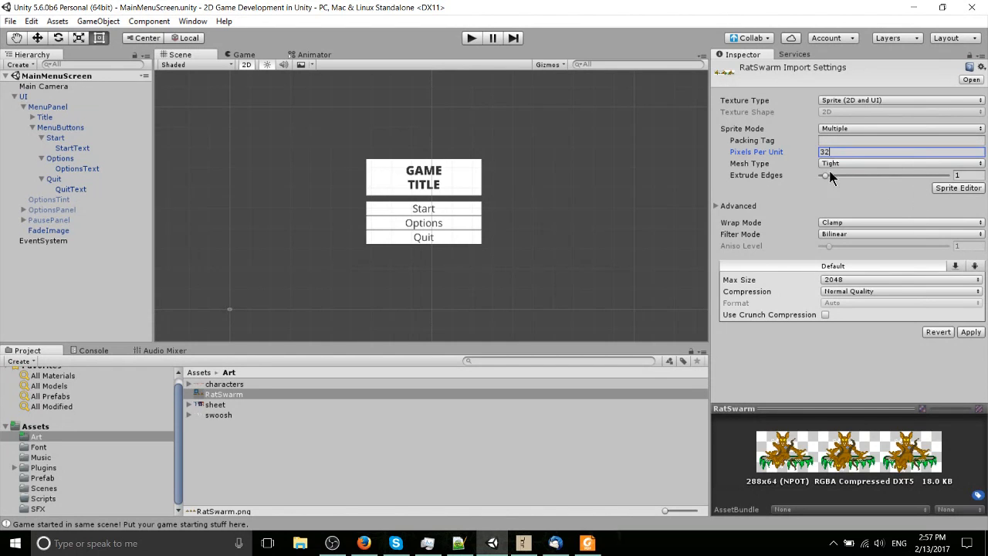
Apply the pending import settings and bring the RatSwarm sheet into the Sprite Editor.
left_click(957, 189)
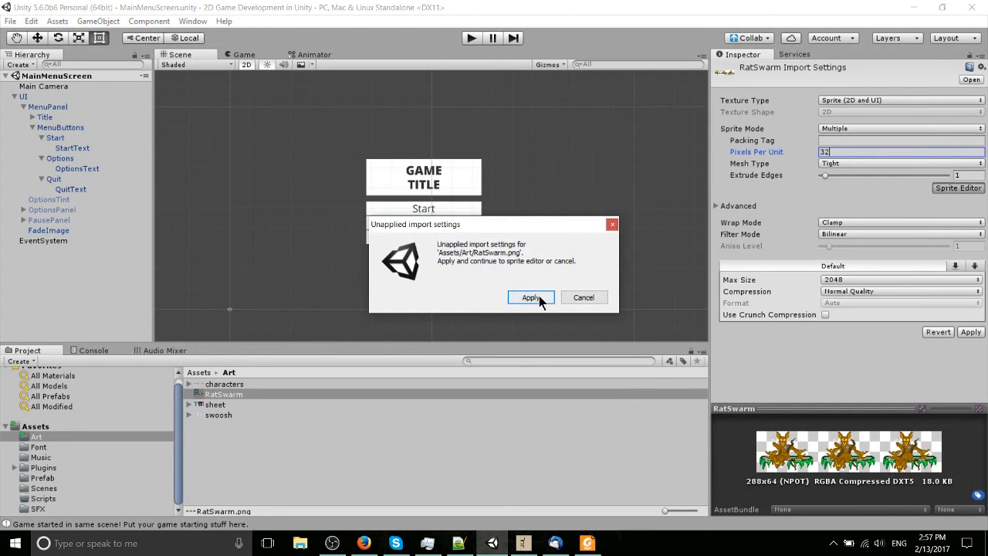
left_click(531, 297)
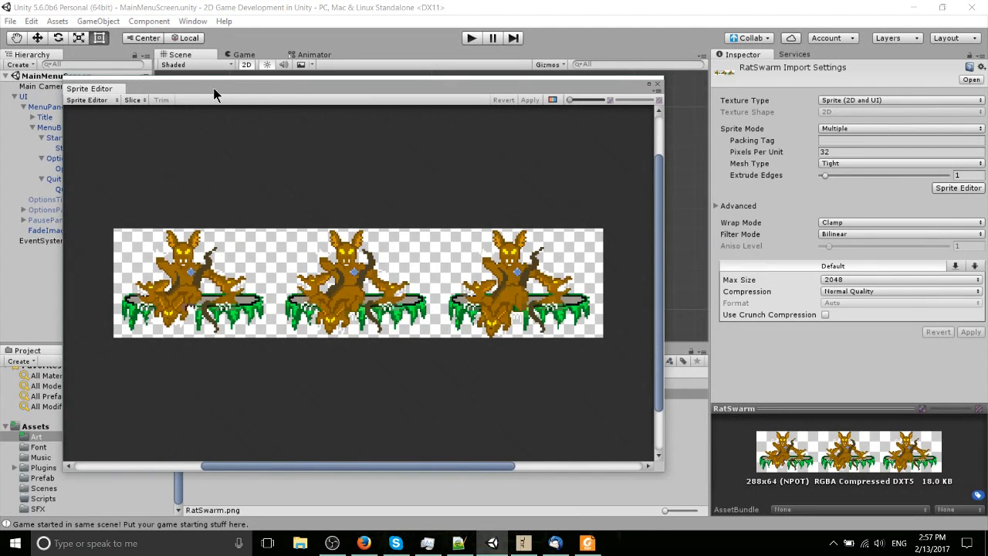
mouse_move(83, 125)
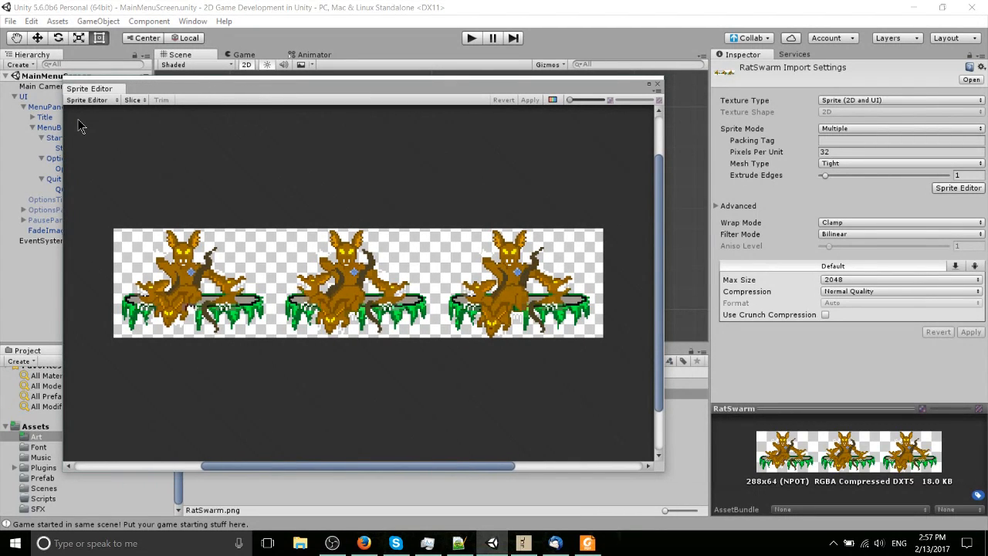
Slice the RatSwarm sheet with the Automatic type, producing RatSwarm_0 at 63 by 60.
left_click(132, 98)
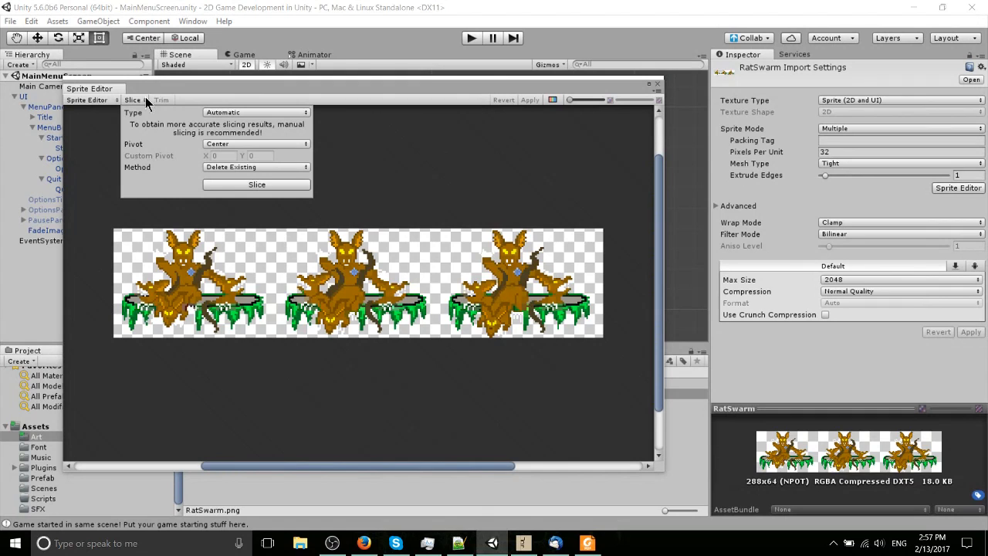
mouse_move(213, 115)
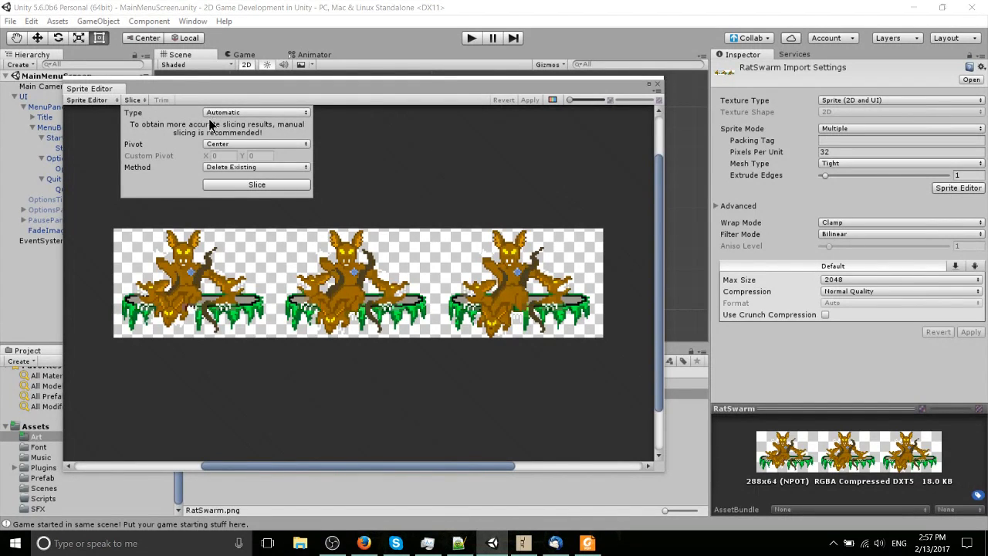
mouse_move(202, 133)
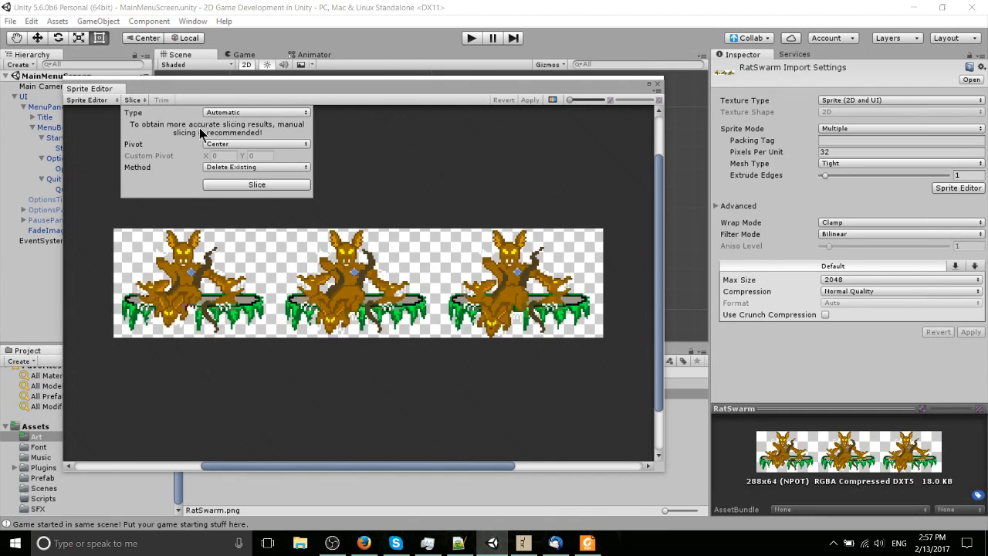
mouse_move(225, 182)
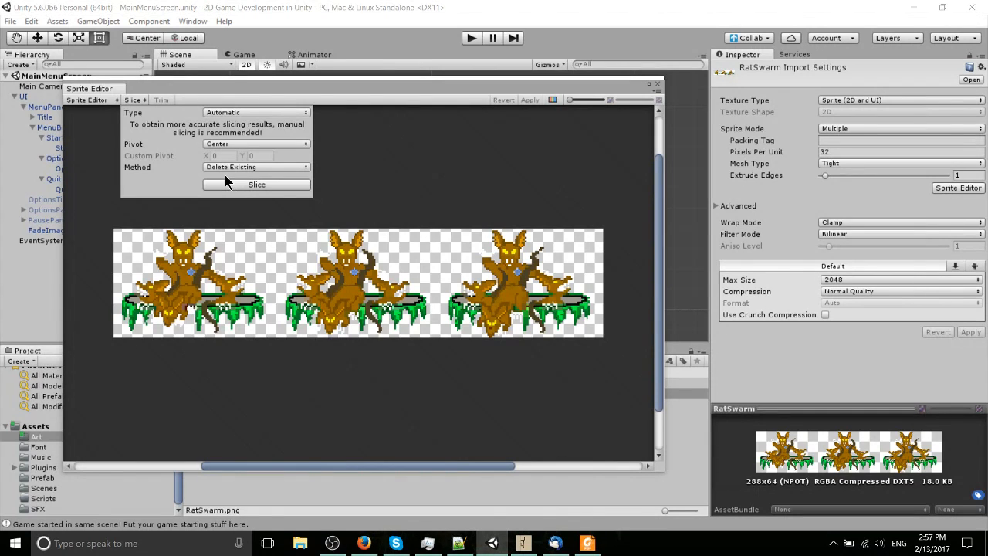
mouse_move(594, 312)
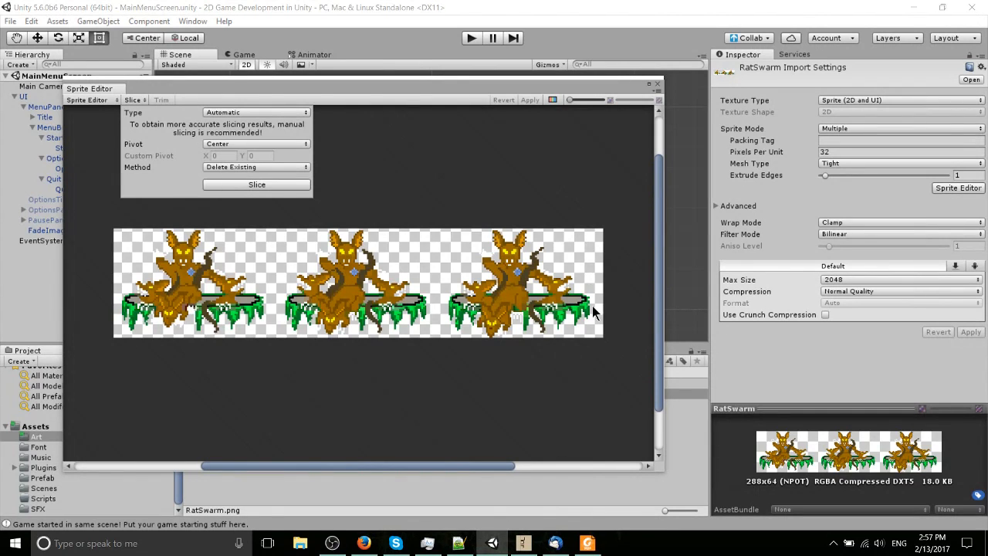
left_click(257, 184)
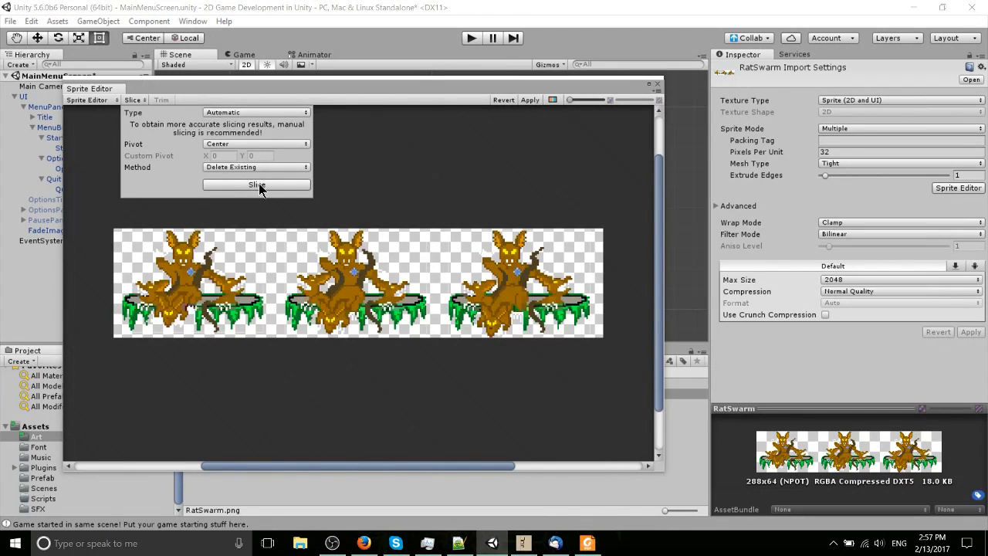
left_click(256, 185)
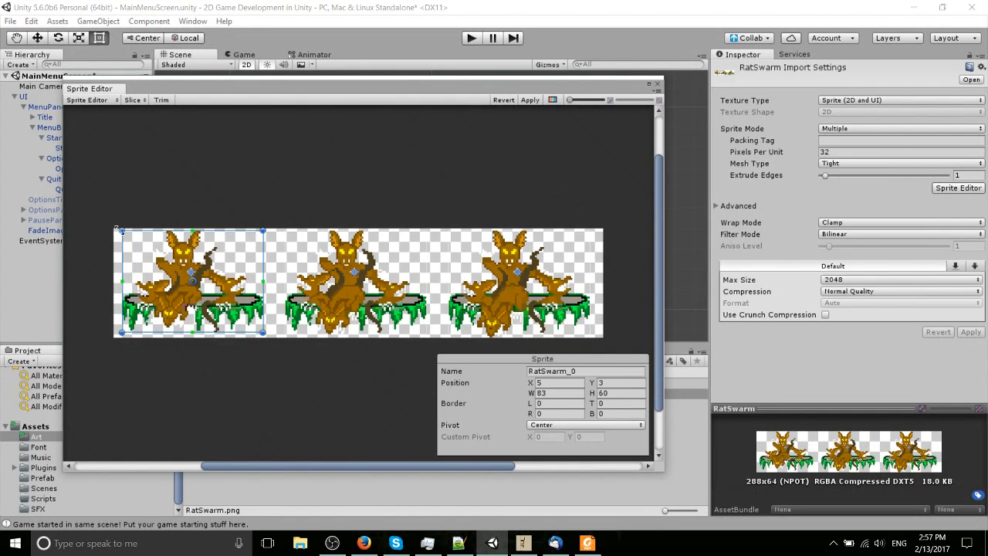
mouse_move(327, 247)
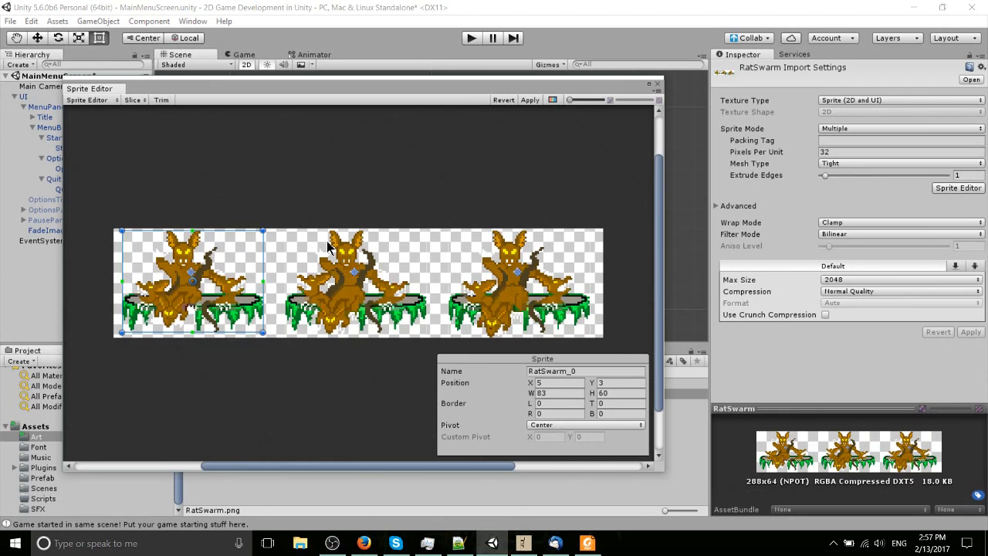
left_click(355, 281)
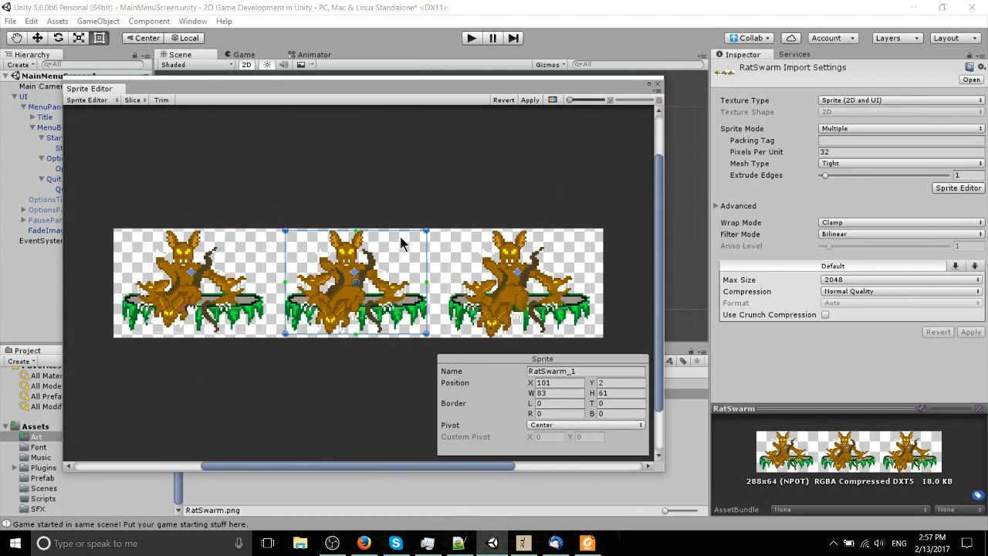
mouse_move(493, 263)
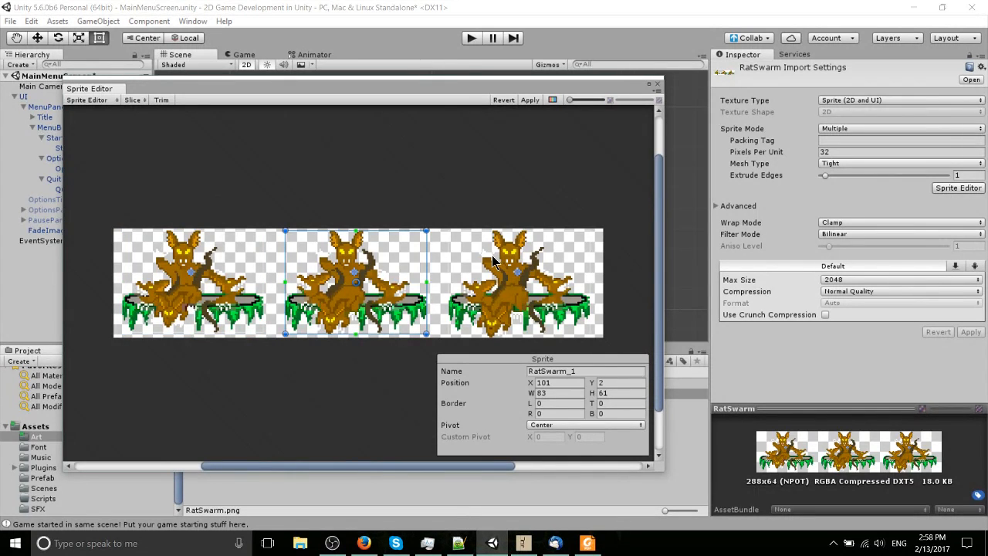
left_click(188, 281)
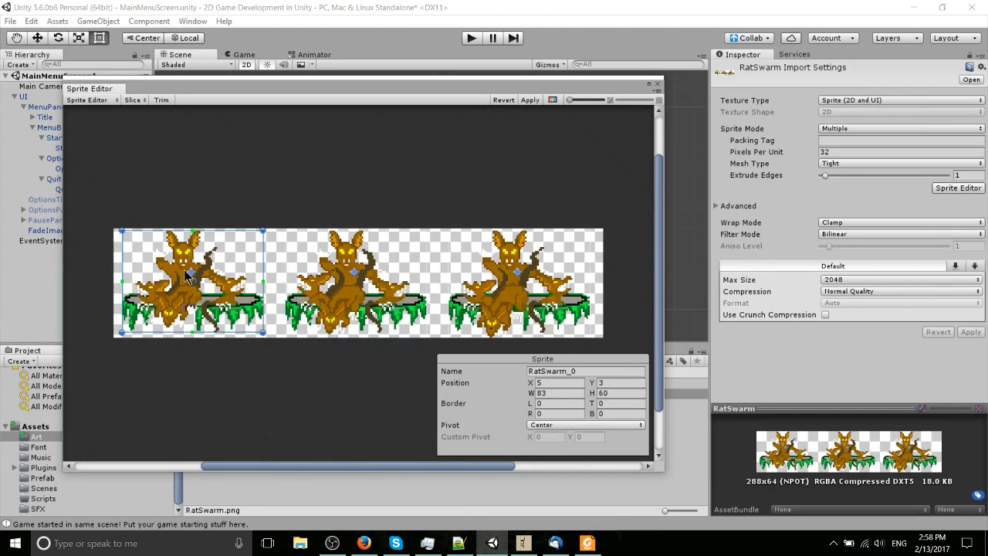
mouse_move(182, 271)
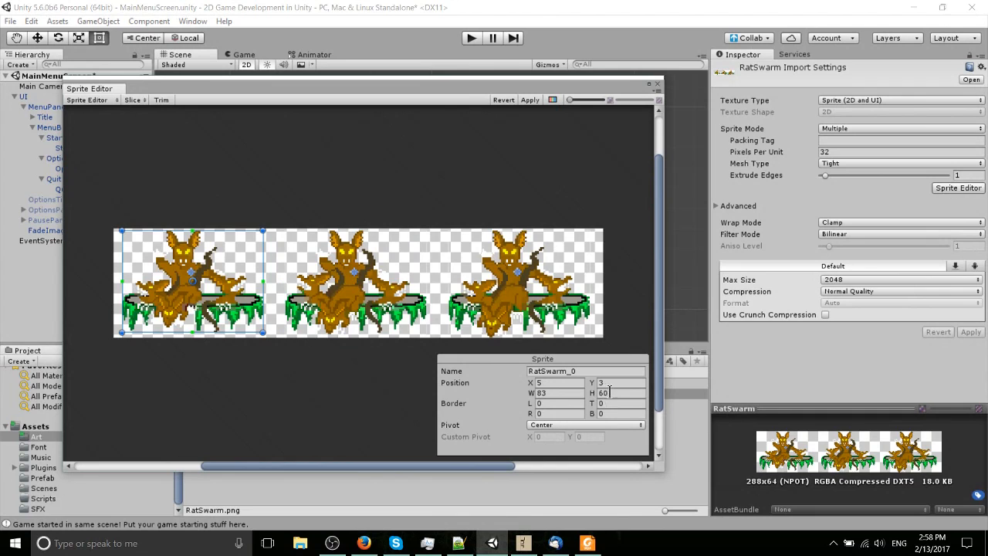
left_click(355, 280)
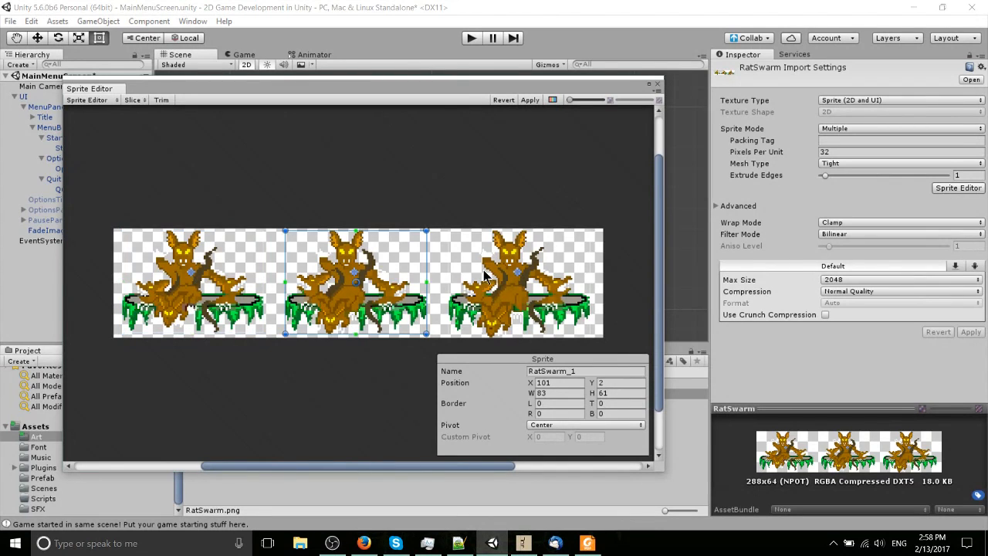
left_click(517, 280)
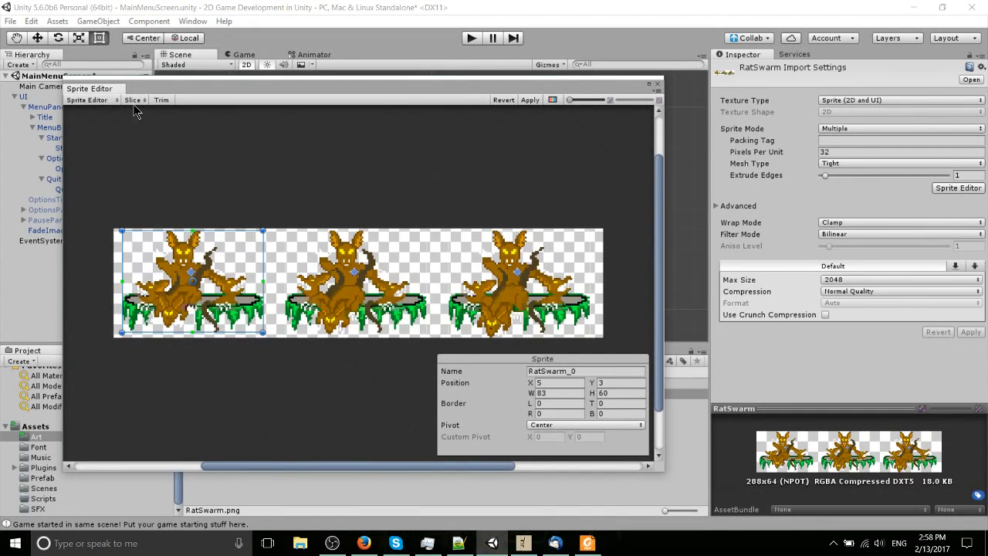
Reslice the sheet with Grid By Cell Size at 96 x 64, giving three equal frames.
left_click(133, 99)
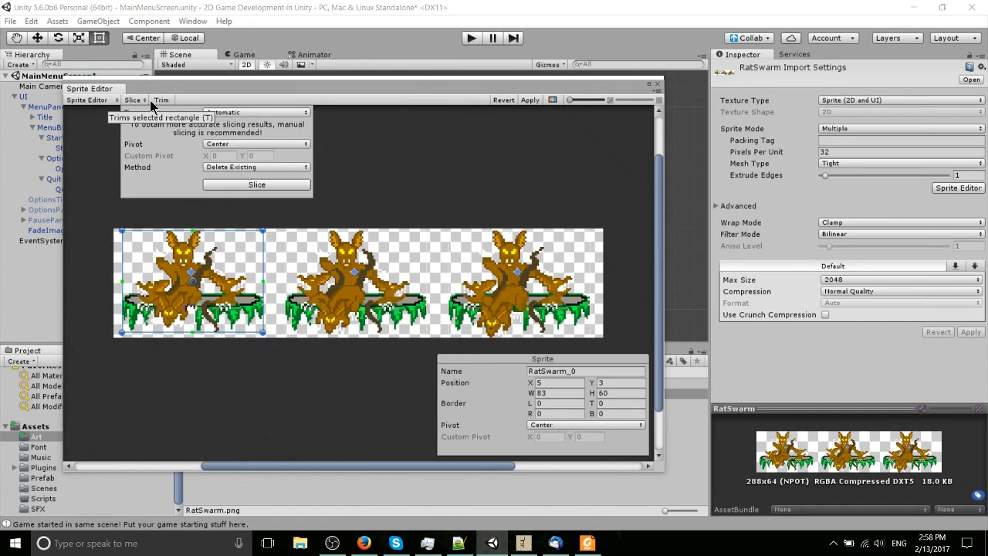
left_click(256, 111)
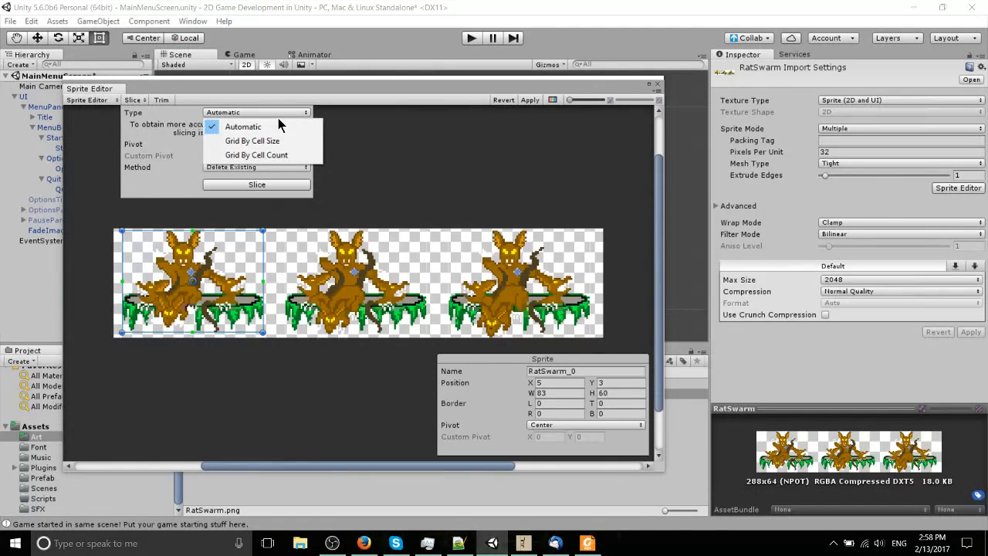
mouse_move(262, 141)
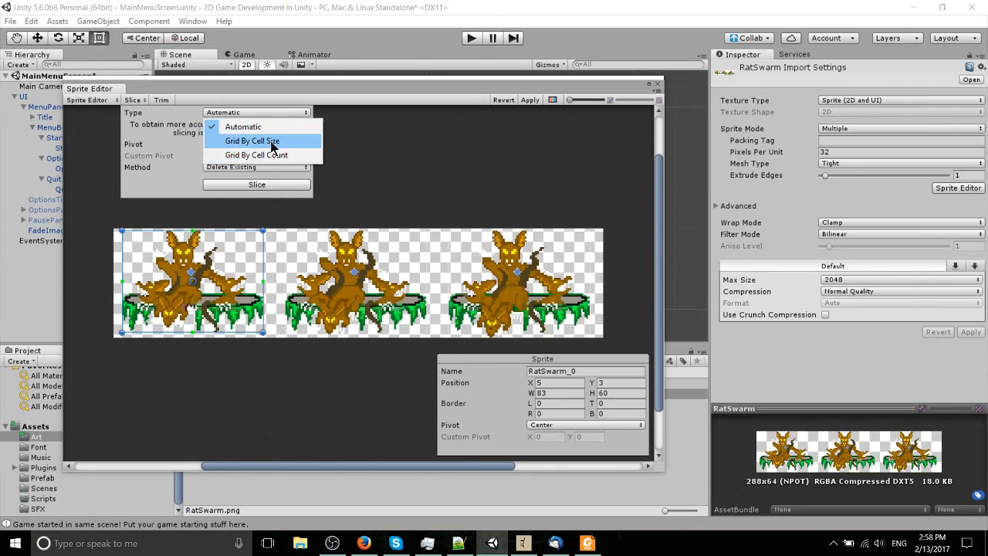
left_click(251, 141)
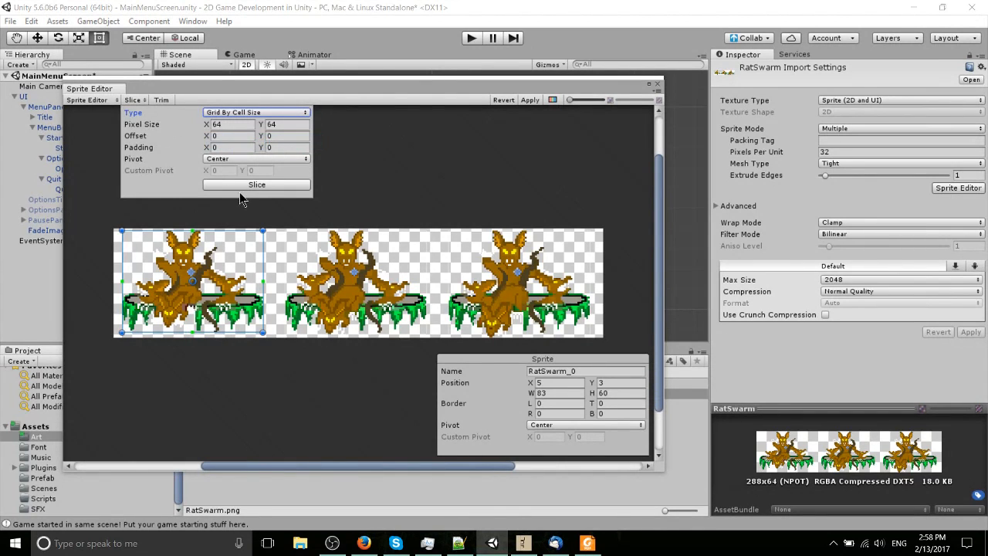
mouse_move(276, 375)
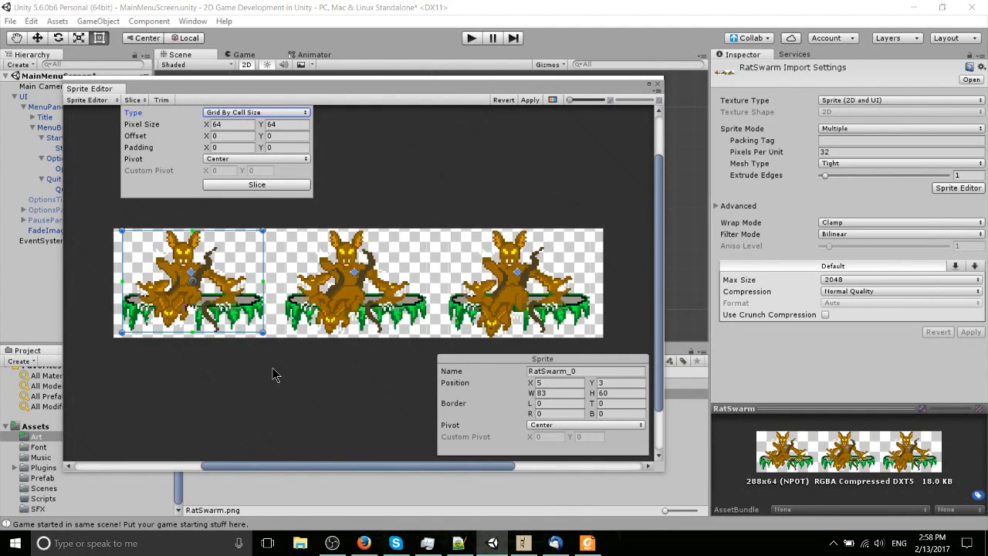
mouse_move(216, 80)
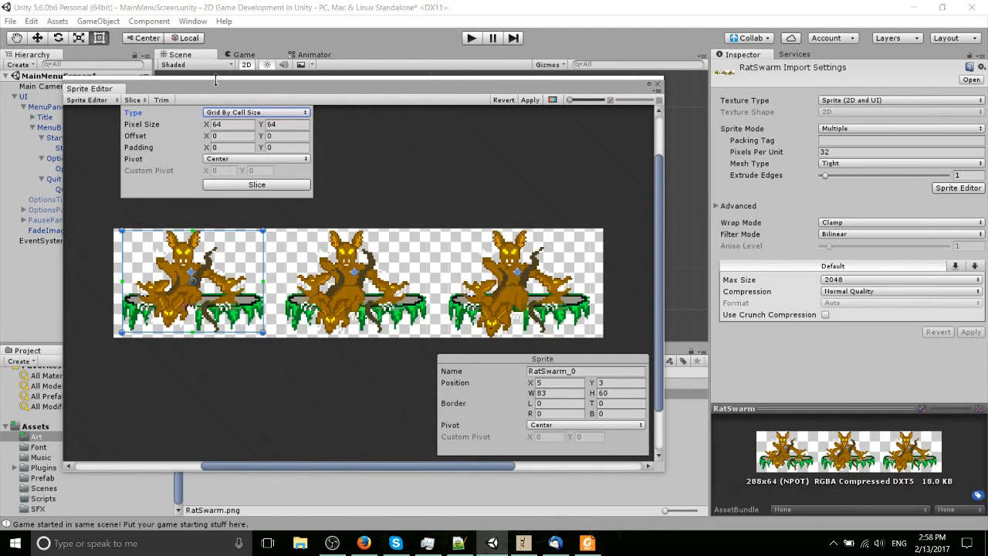
left_click(254, 111)
type("96")
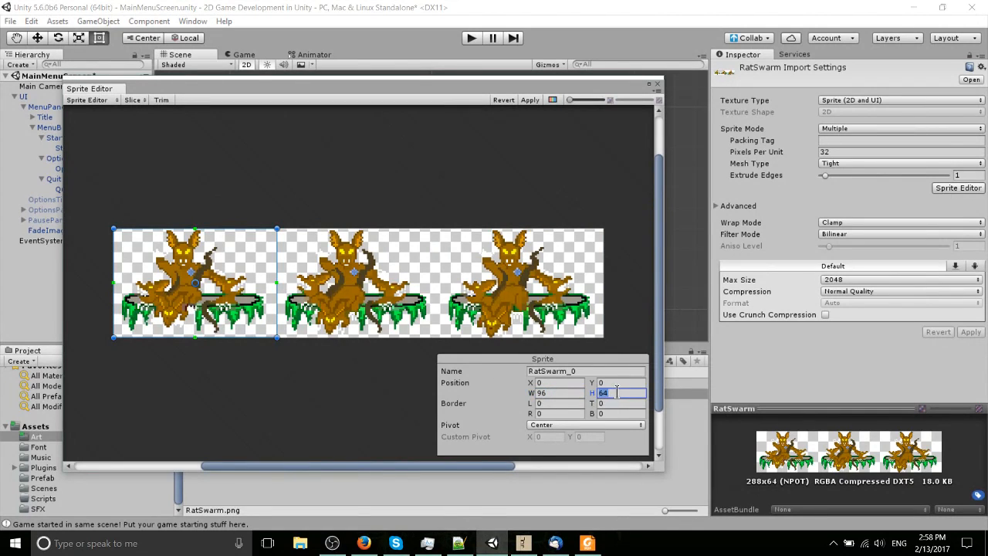
mouse_move(494, 343)
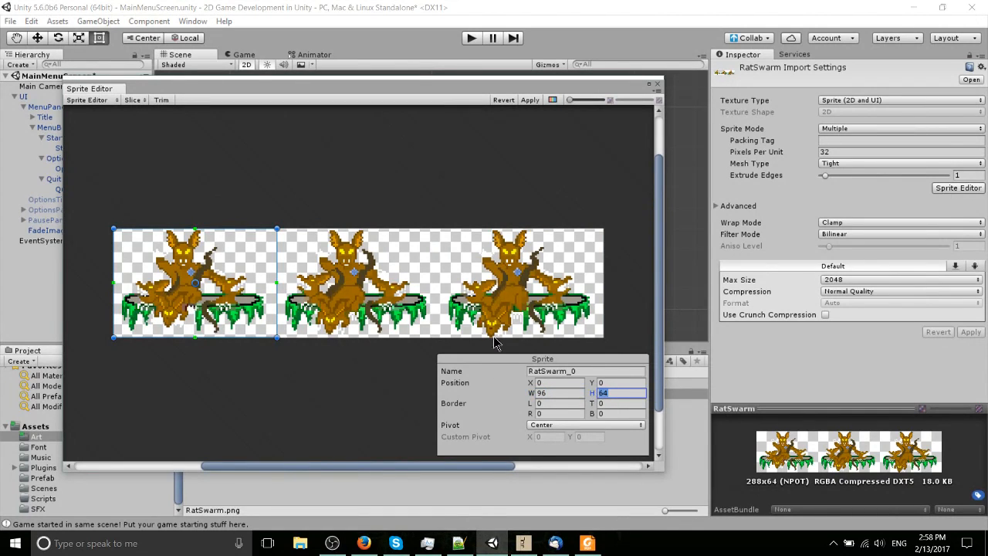
mouse_move(148, 105)
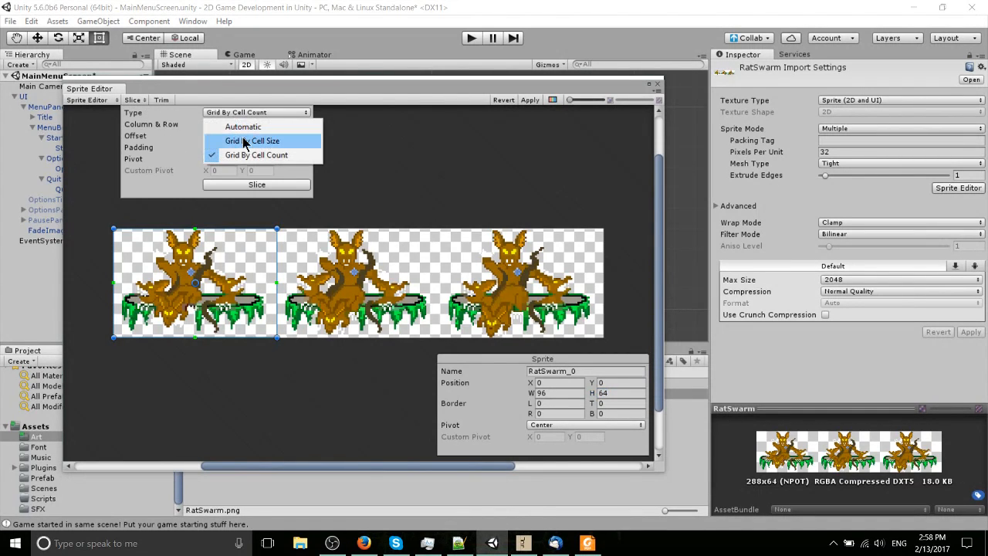
left_click(252, 141)
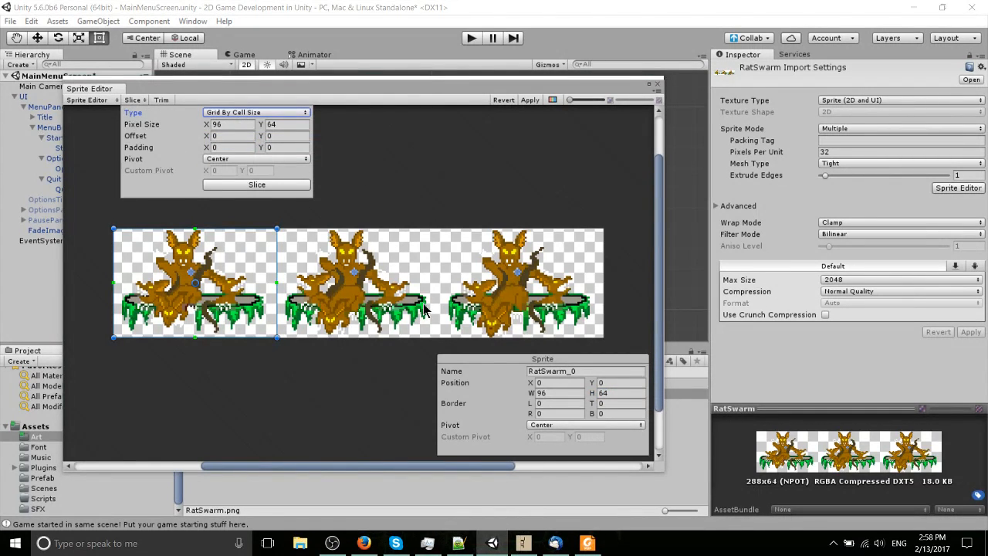
mouse_move(296, 274)
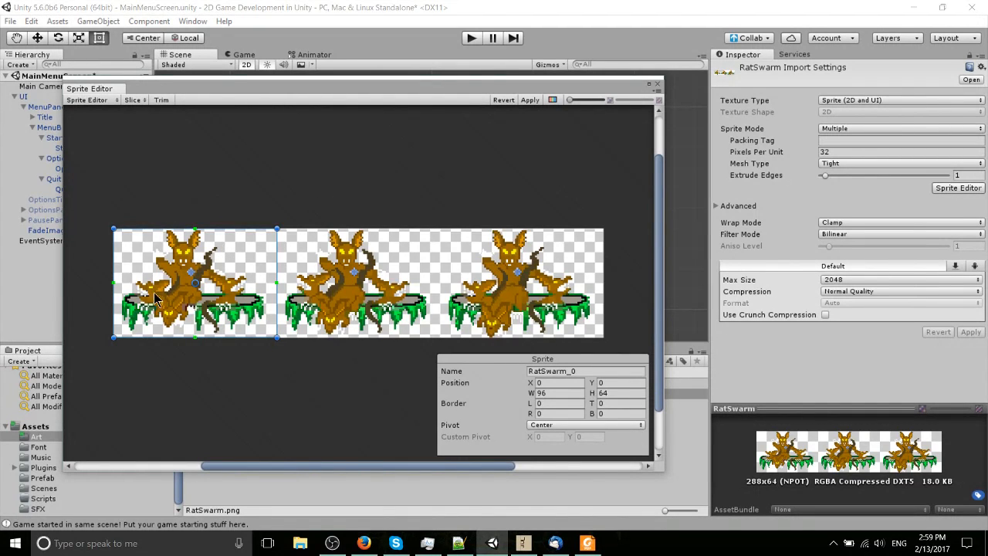
Check that the second and third slices sit at X 96 and 192, each 96 by 64.
left_click(358, 281)
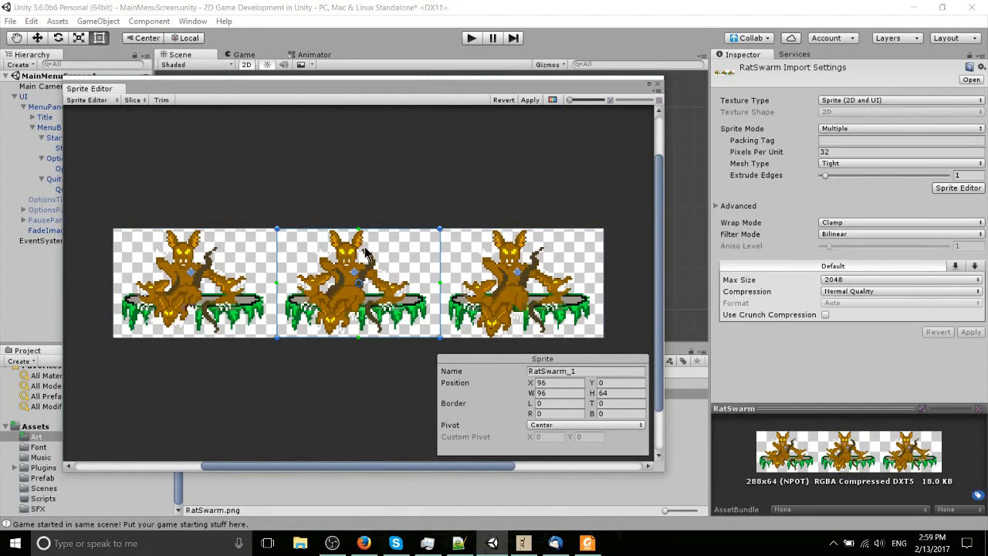
left_click(193, 266)
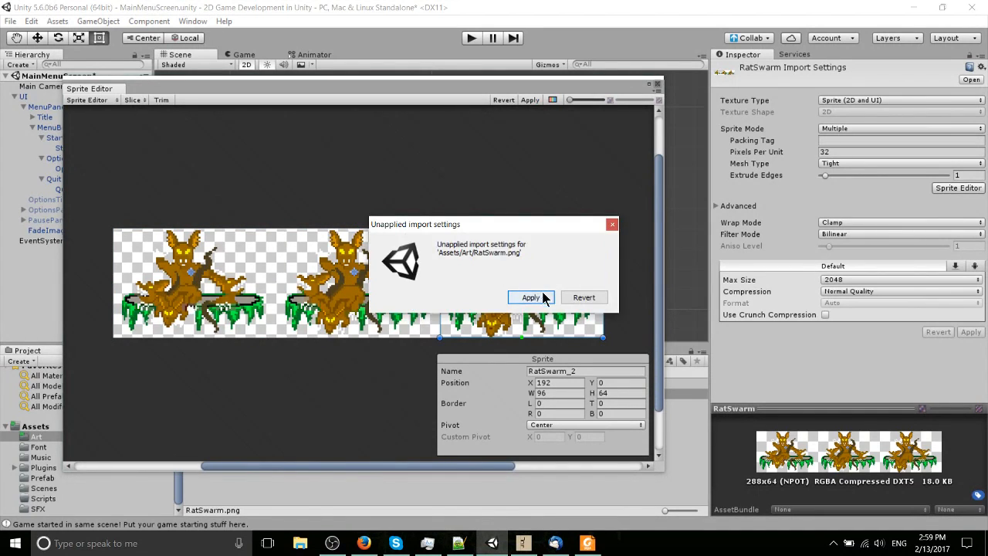
Apply the slicing so RatSwarm expands into RatSwarm_0, _1 and _2, and inspect the sub-sprites.
left_click(531, 297)
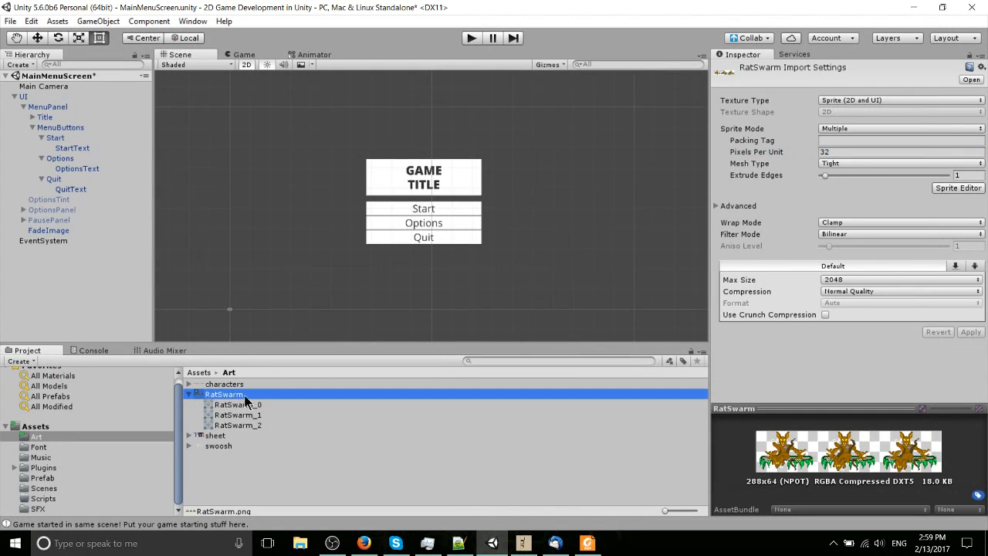
left_click(237, 413)
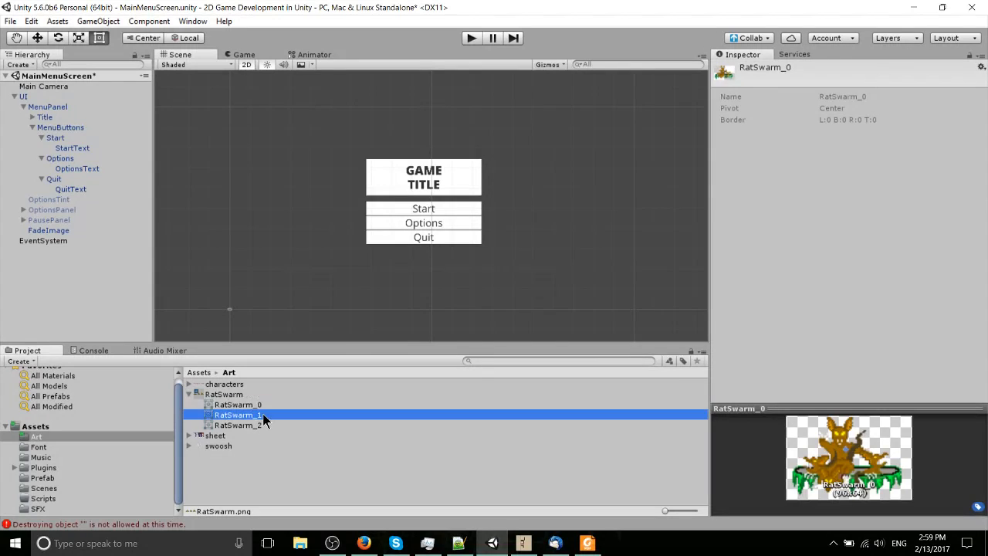
left_click(238, 404)
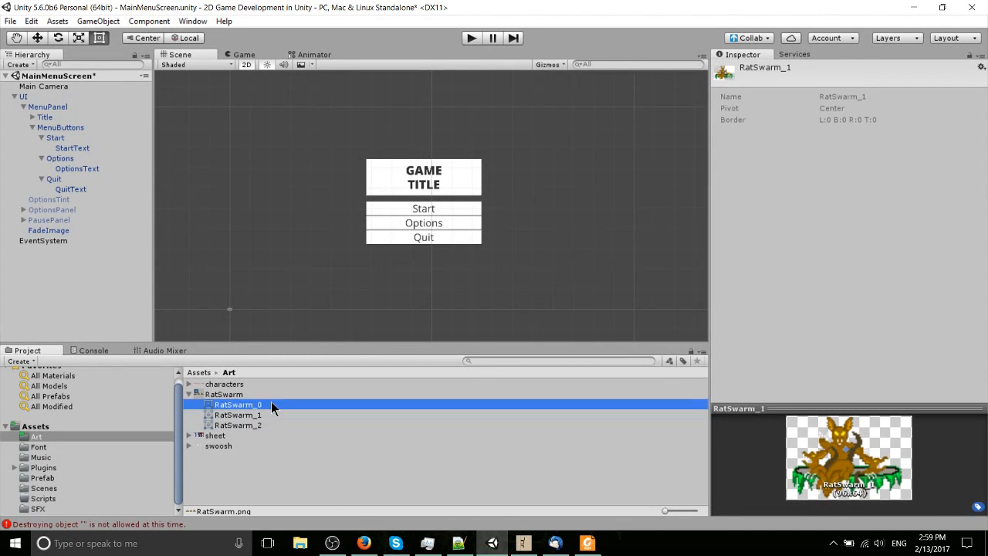
left_click(238, 404)
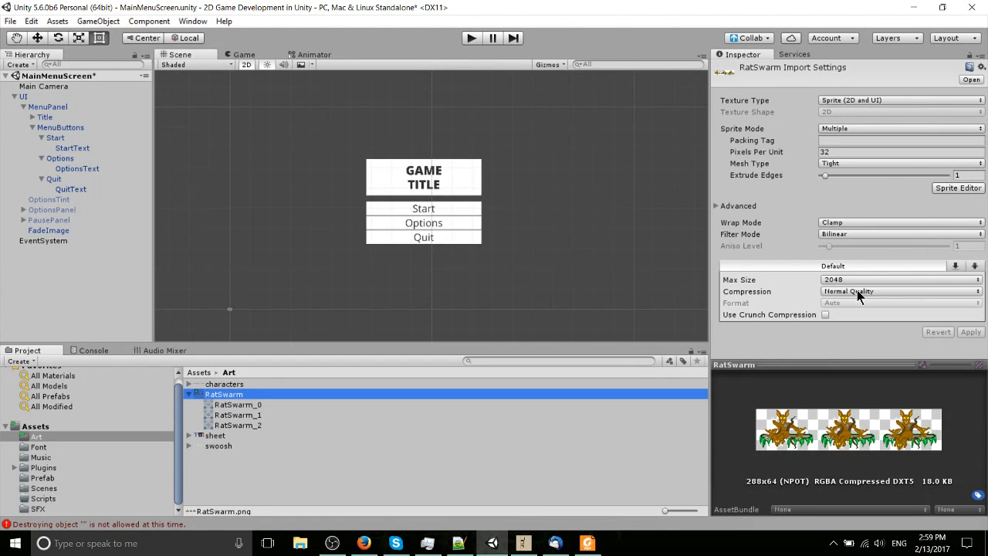
Set RatSwarm to Point (no filter) with no compression, apply it, and preview a sliced sprite.
left_click(899, 235)
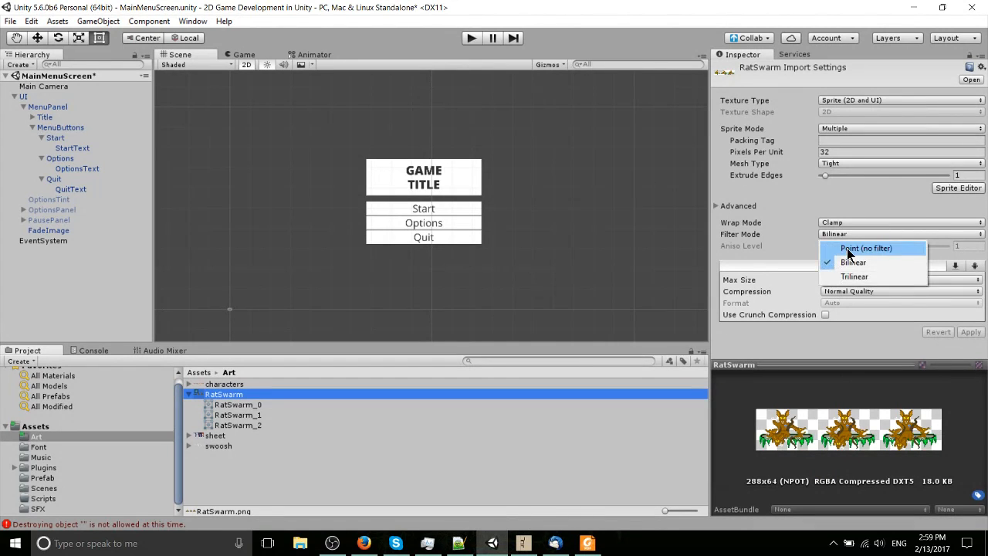
left_click(865, 247)
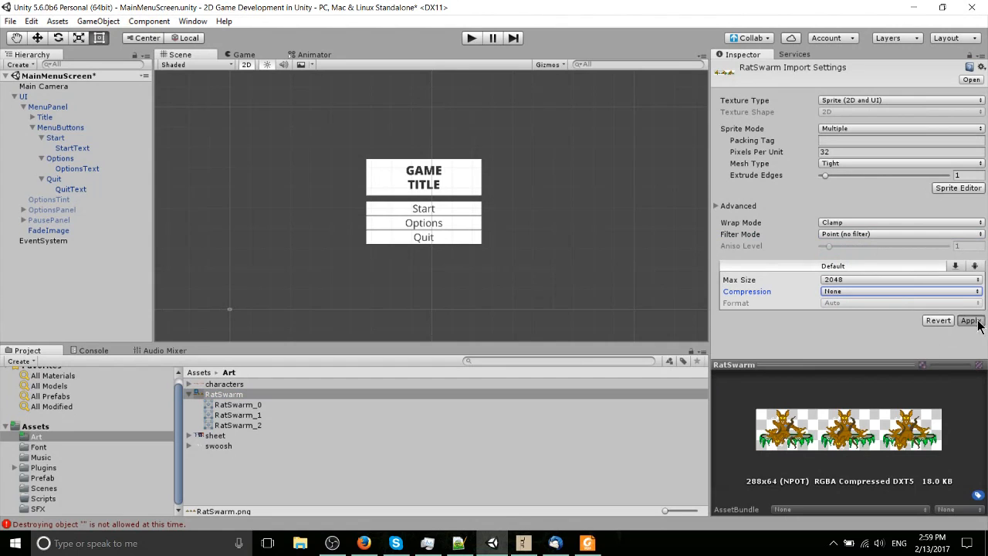
left_click(969, 319)
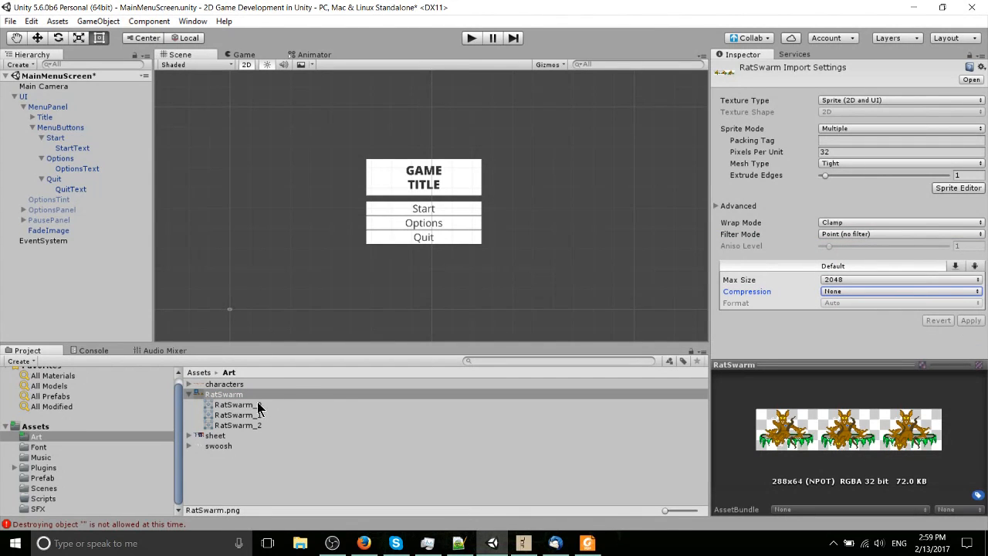
left_click(237, 414)
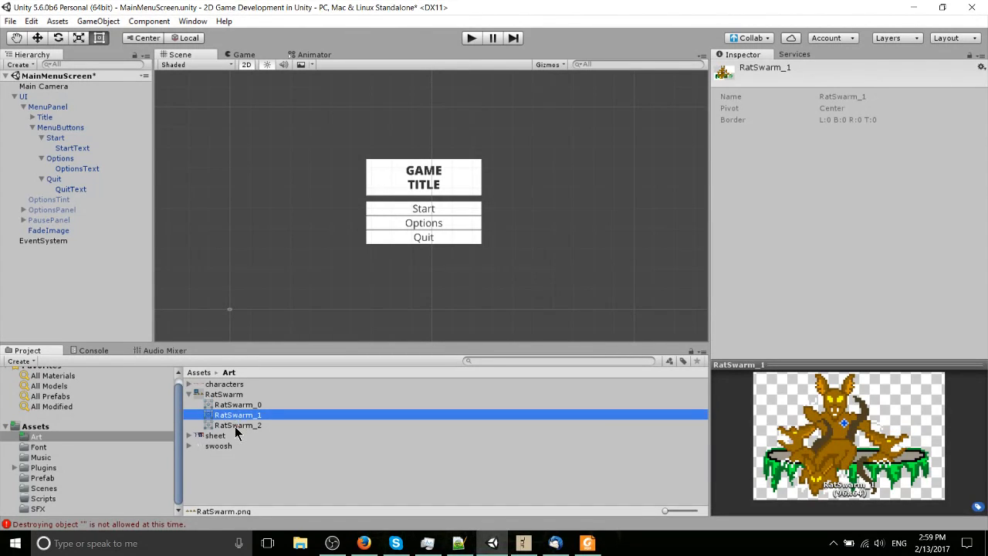
left_click(237, 404)
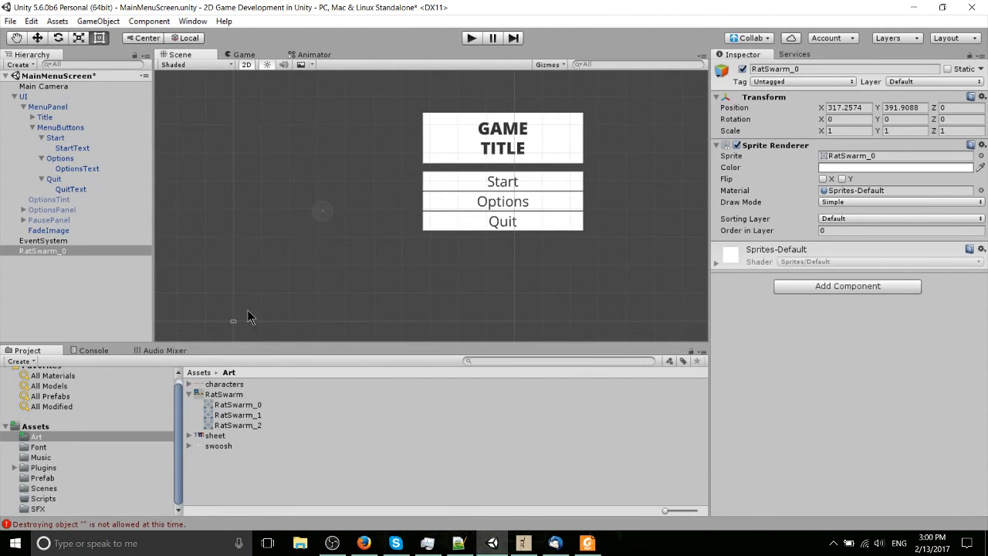
Place a RatSwarm_0 sprite in the scene near the camera frame centre, around x 2.36, y -0.82.
left_click(238, 405)
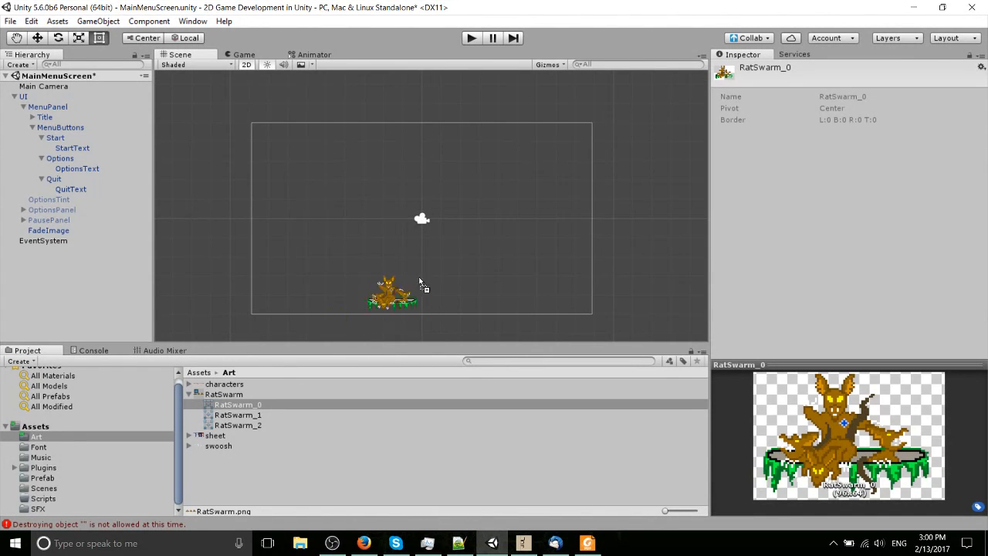
left_click_drag(392, 297, 466, 204)
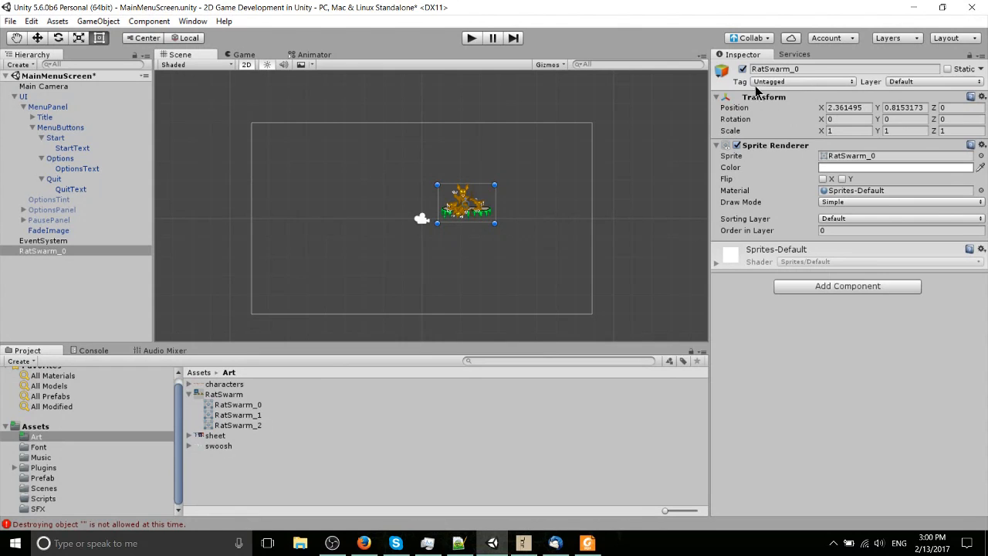
mouse_move(913, 182)
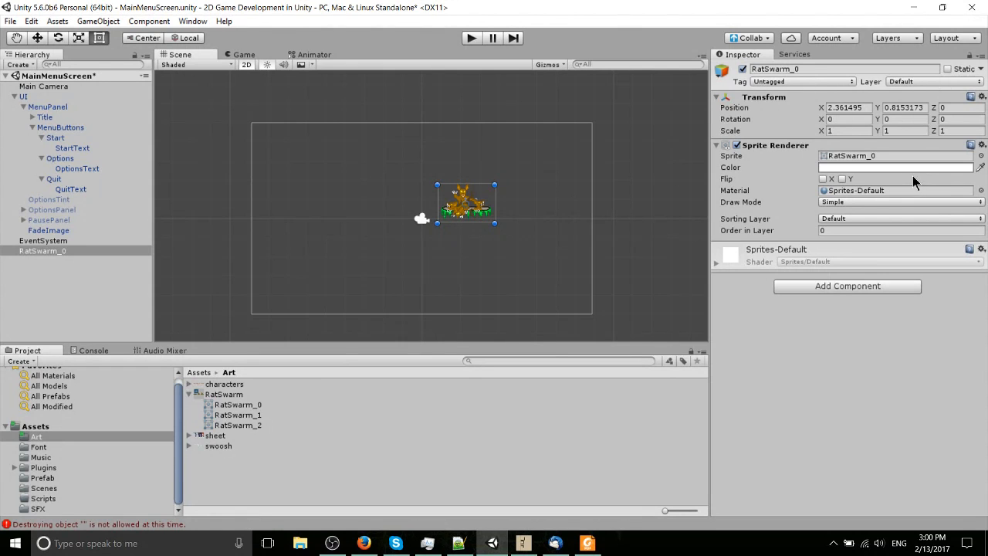
mouse_move(903, 186)
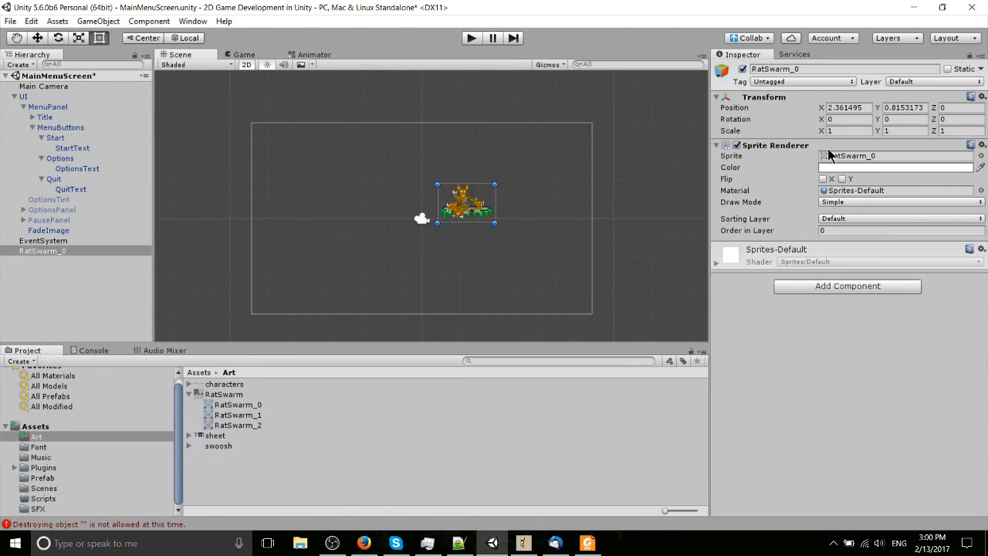
mouse_move(645, 198)
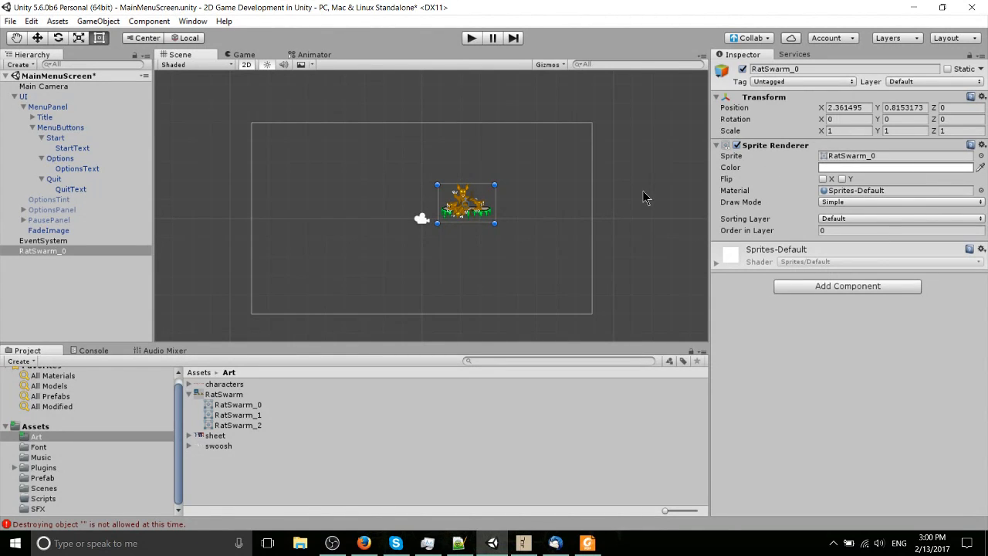
mouse_move(434, 330)
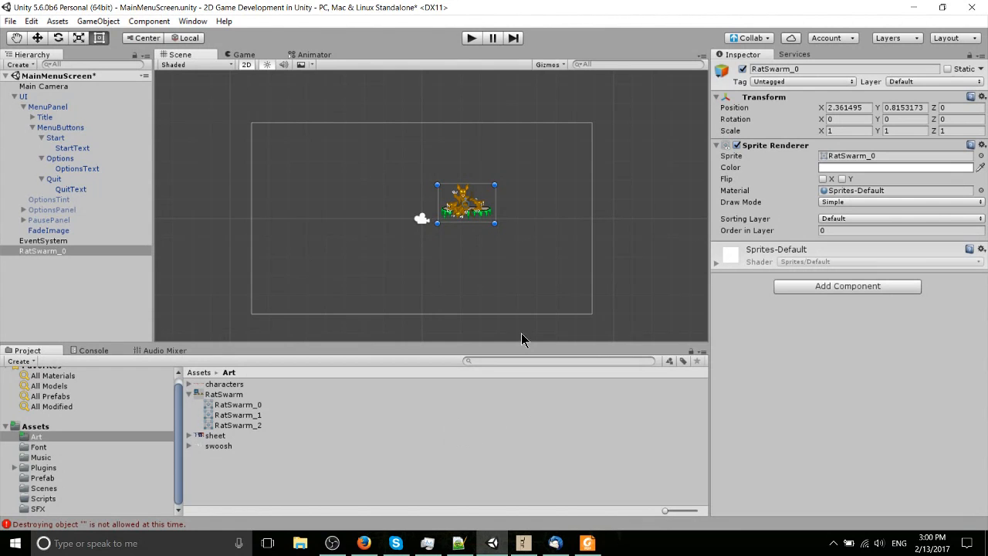
mouse_move(296, 342)
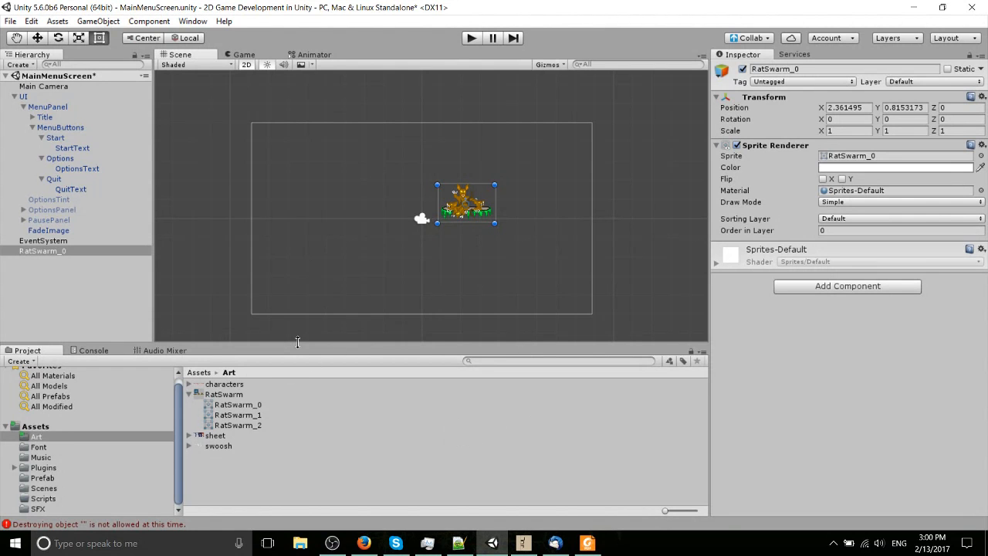